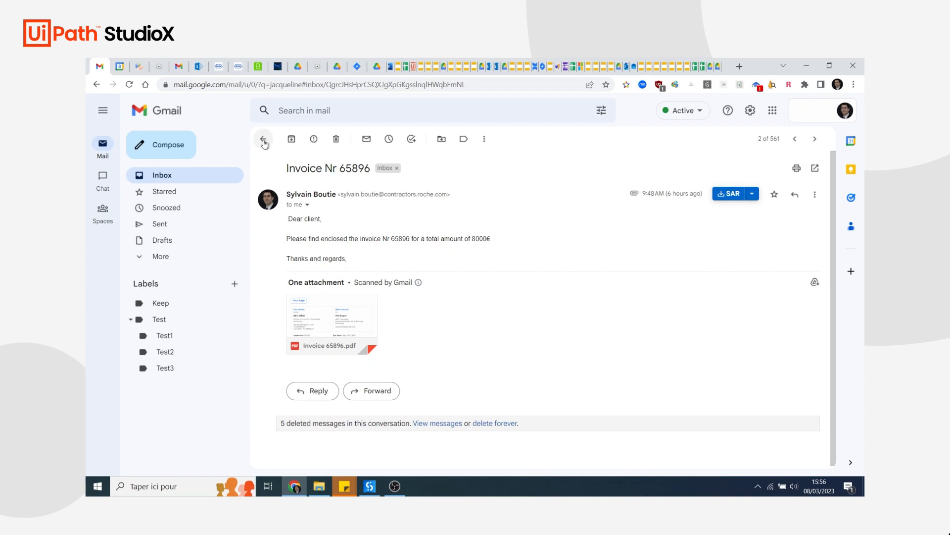
Return from the Invoice Nr 65896 email to the inbox to reach Invoice Nr 78569.
click(264, 139)
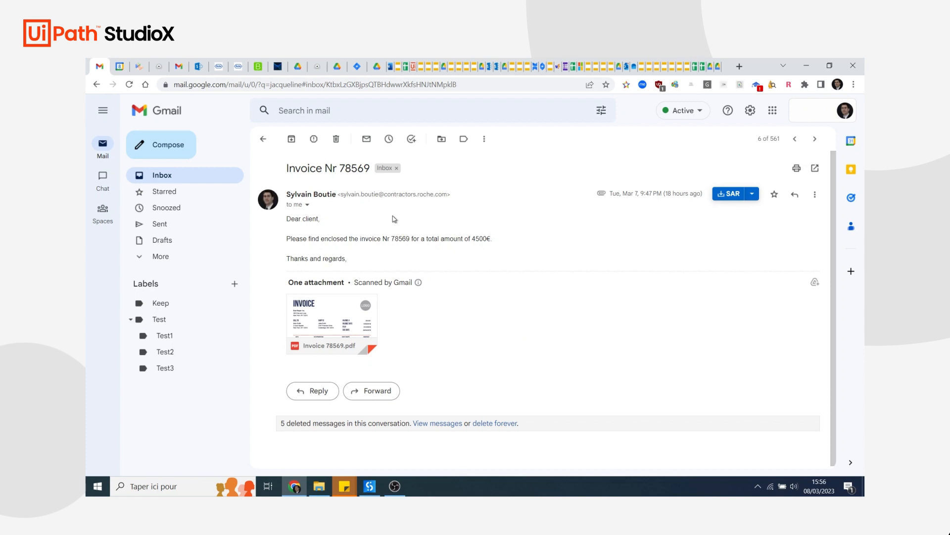
mouse_move(331, 315)
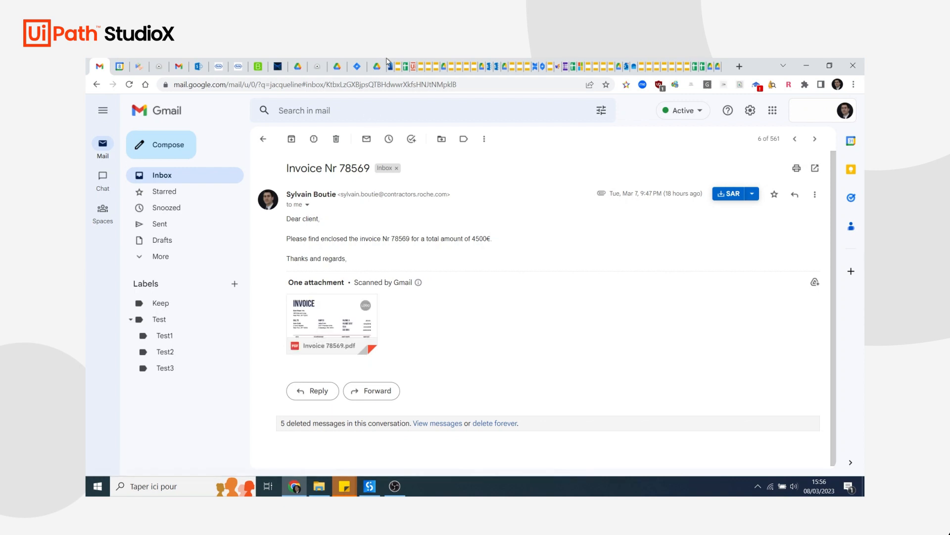
Check the empty My Drive > Invoices folder in Google Drive and switch back.
click(377, 66)
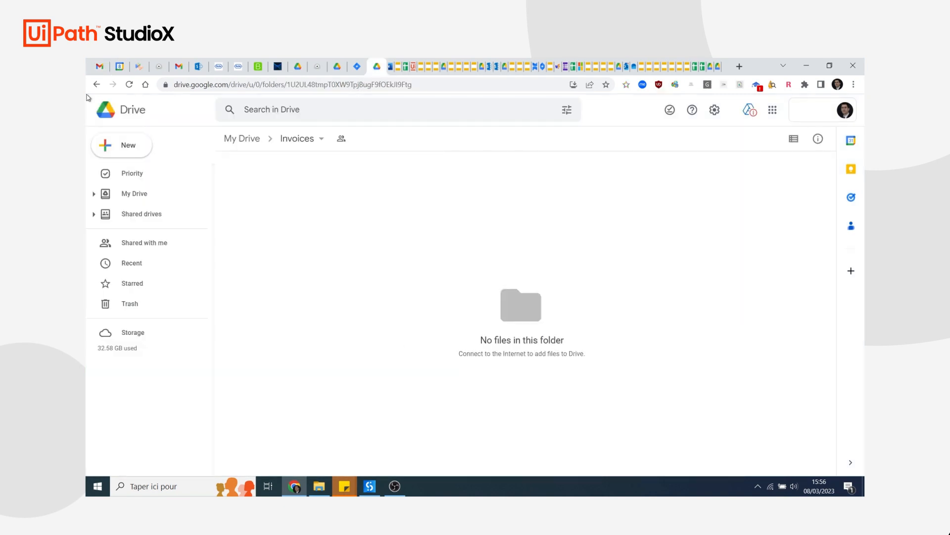
click(99, 65)
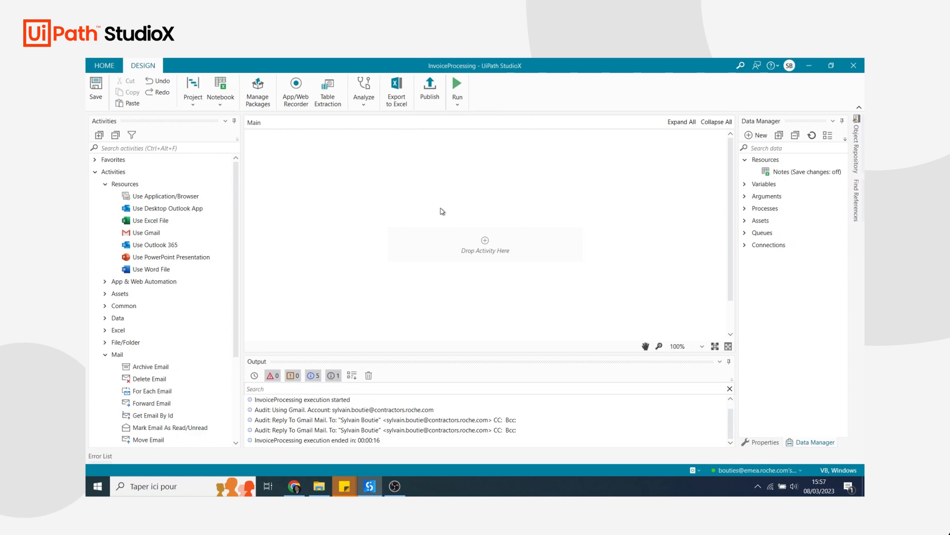
mouse_move(145, 231)
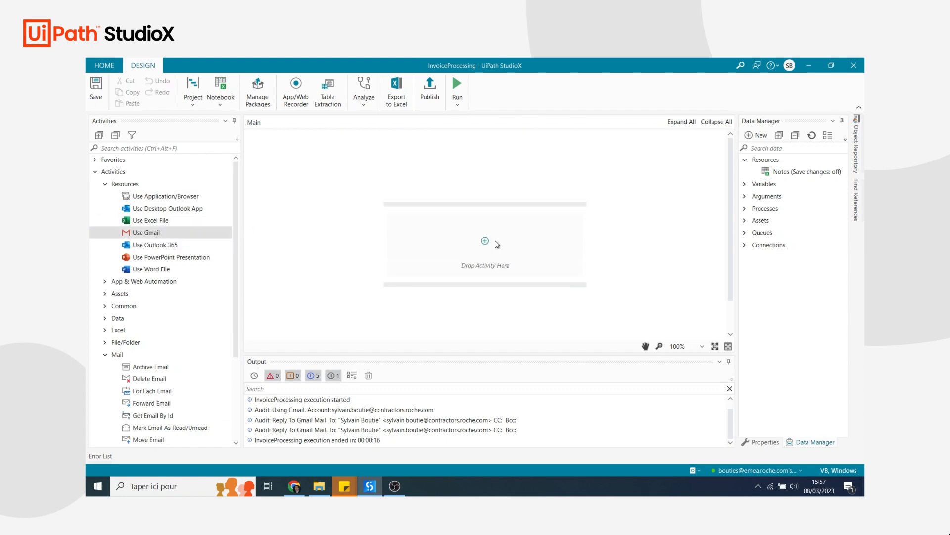
mouse_move(484, 240)
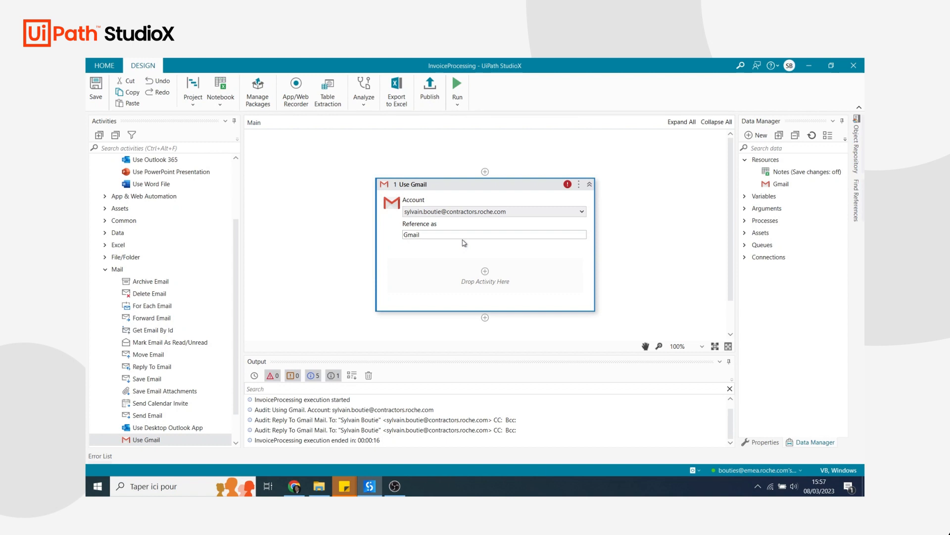
mouse_move(224, 185)
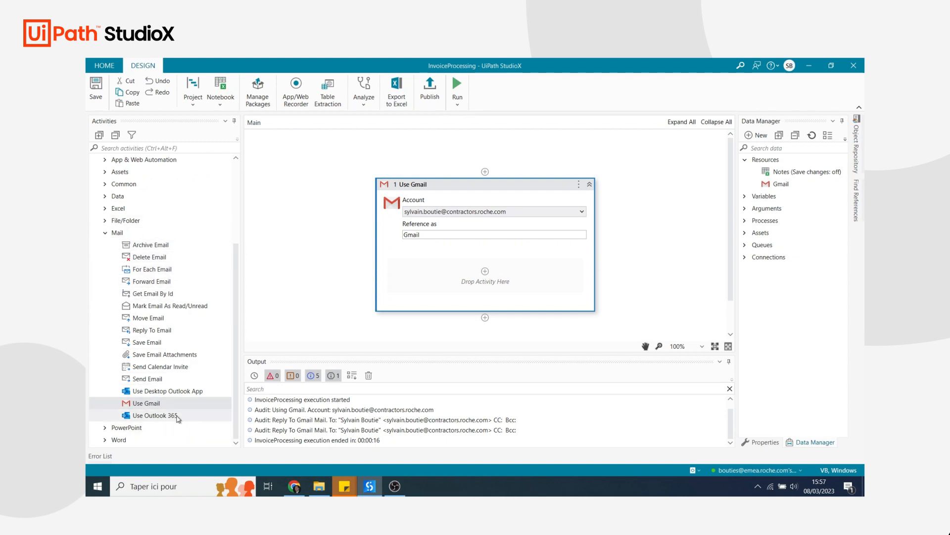
mouse_move(180, 294)
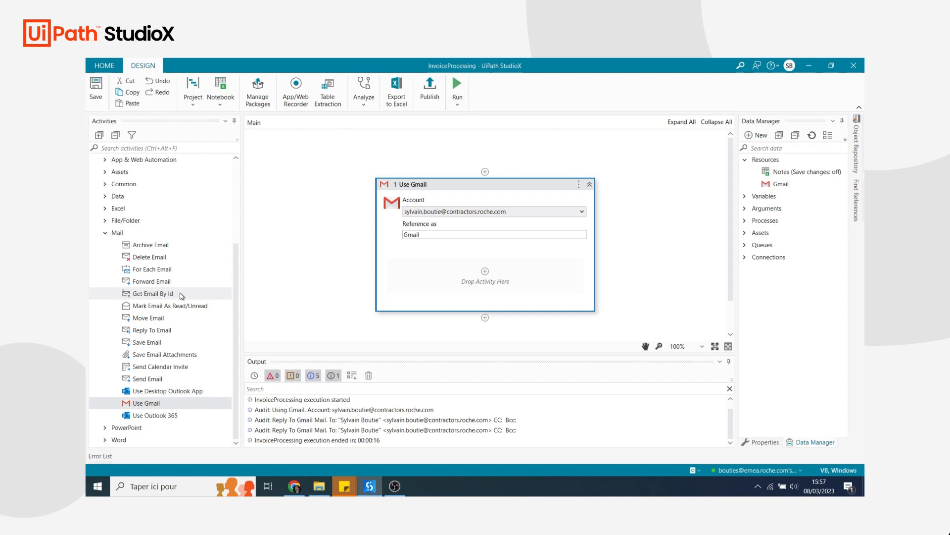
mouse_move(153, 293)
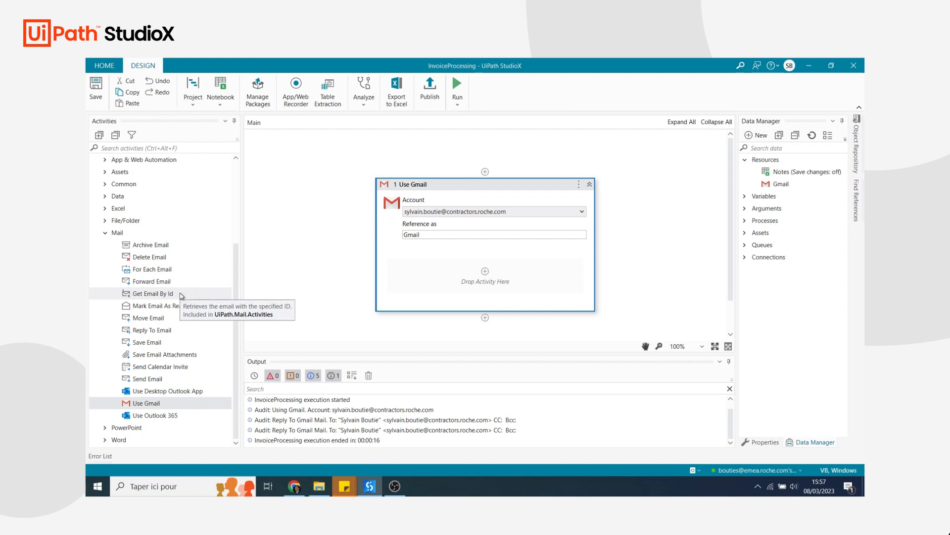
mouse_move(288, 284)
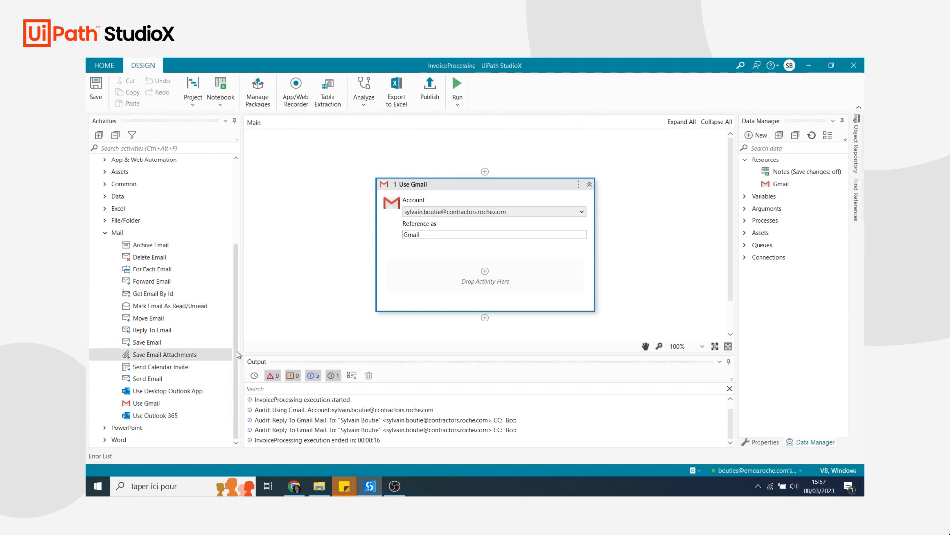
mouse_move(161, 341)
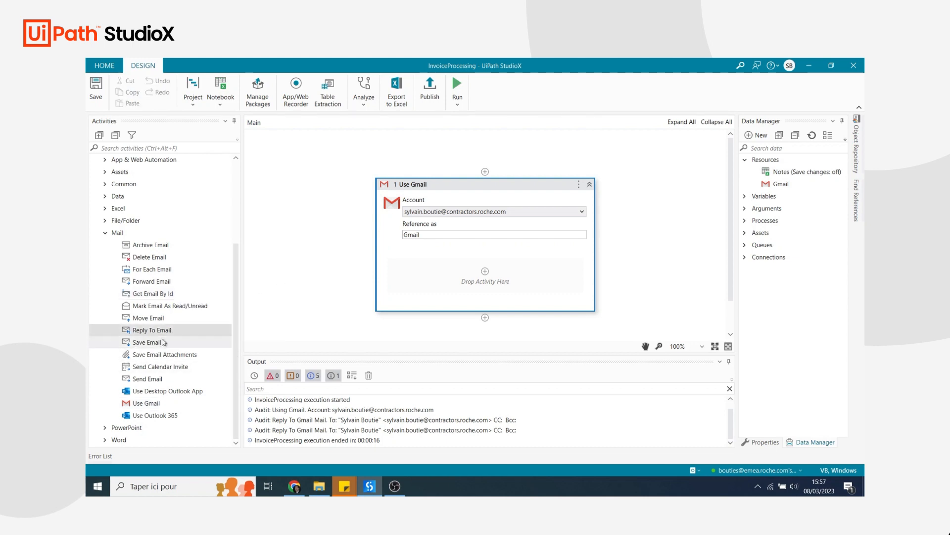
mouse_move(150, 330)
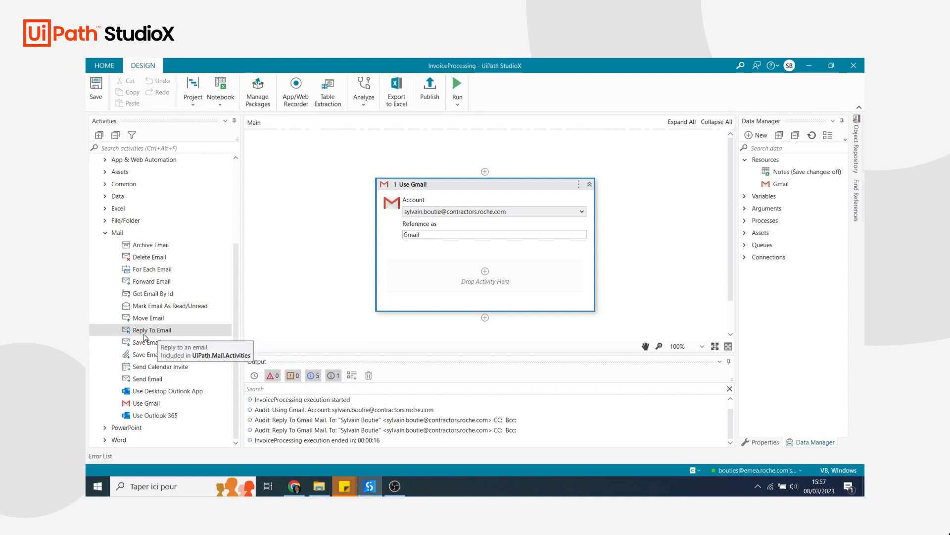
mouse_move(168, 338)
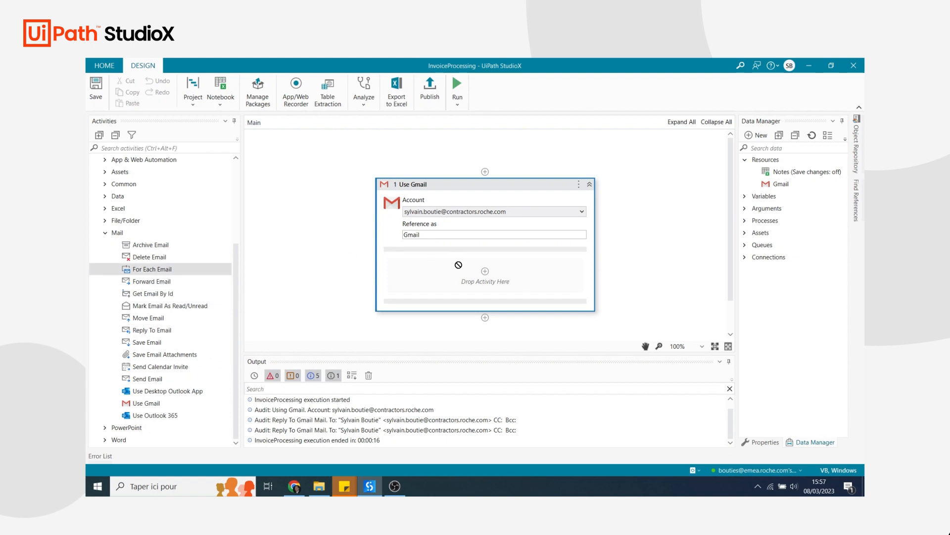
Add a For Each Email loop in Use Gmail reading Inbox emails with attachments only.
drag(150, 269, 485, 276)
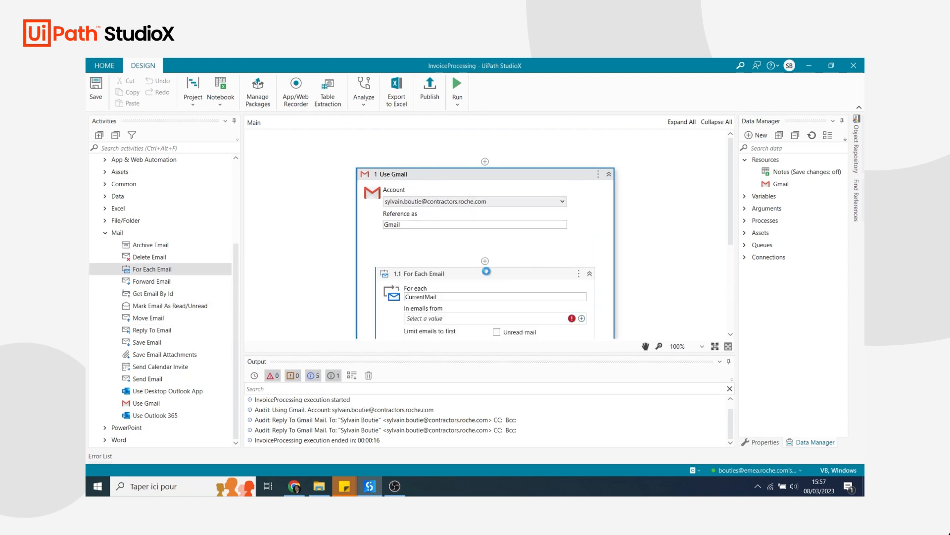
scroll(down, 3)
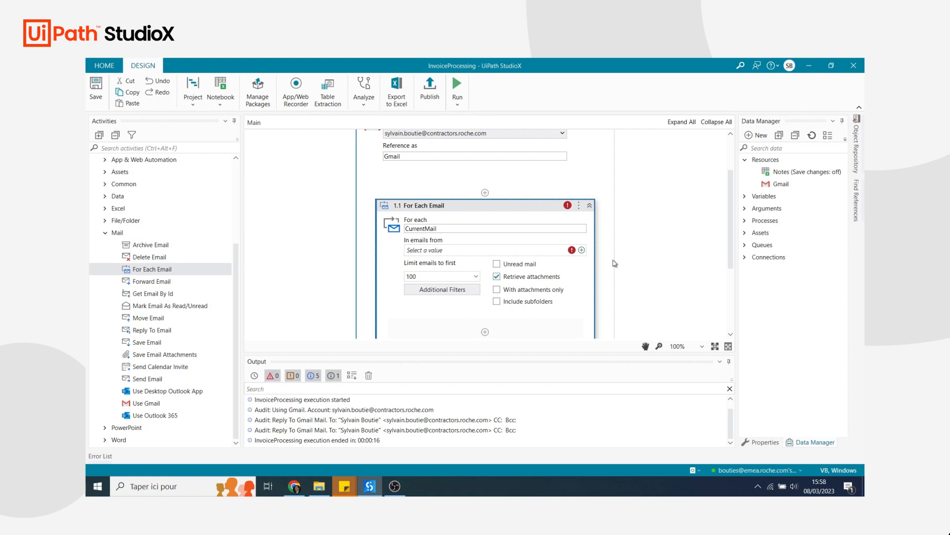
click(581, 249)
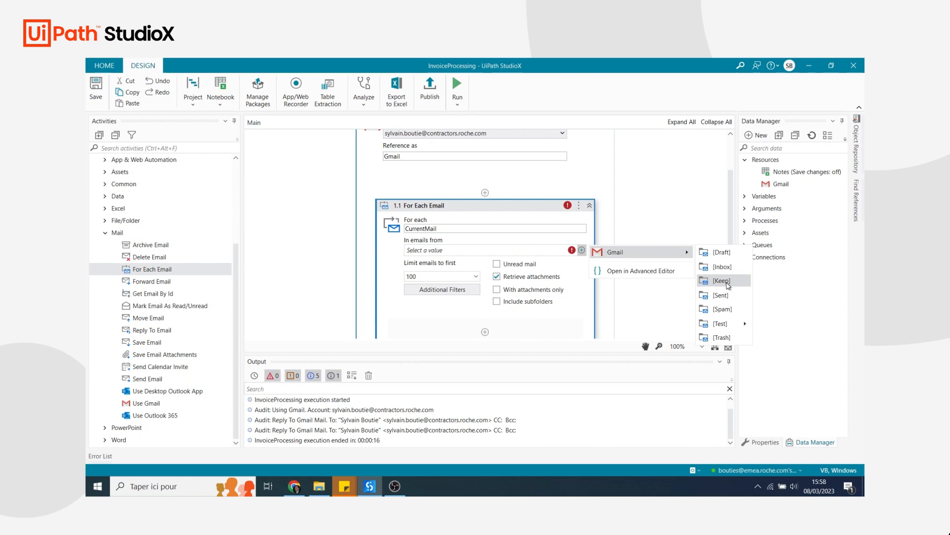
click(722, 266)
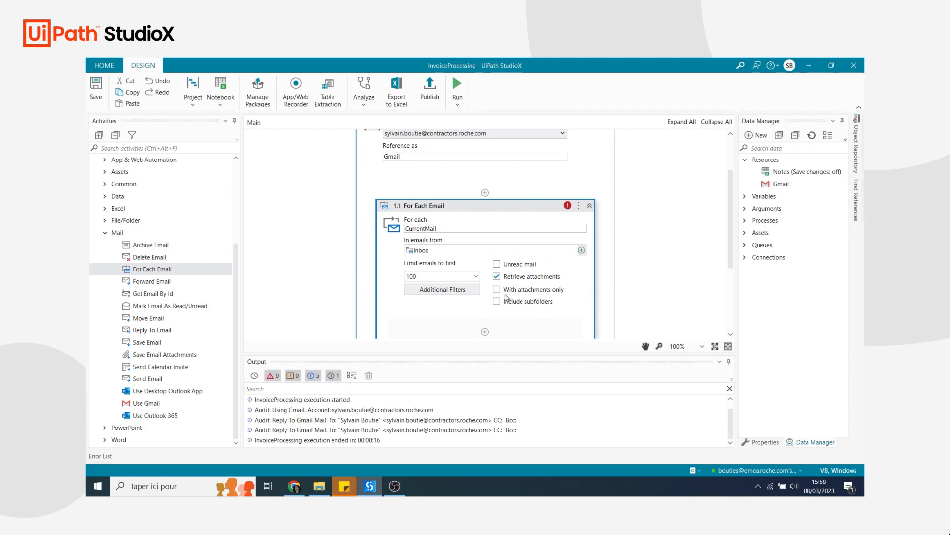
mouse_move(528, 289)
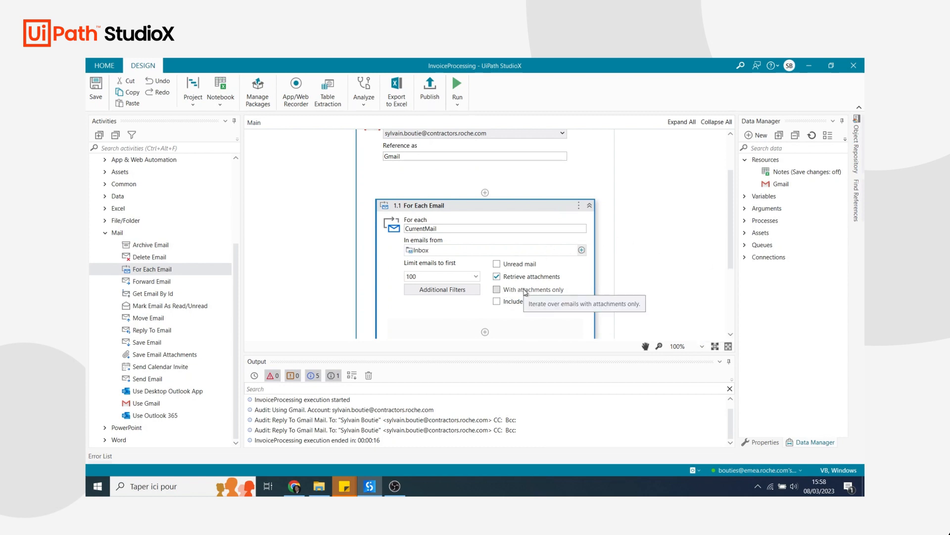
click(496, 289)
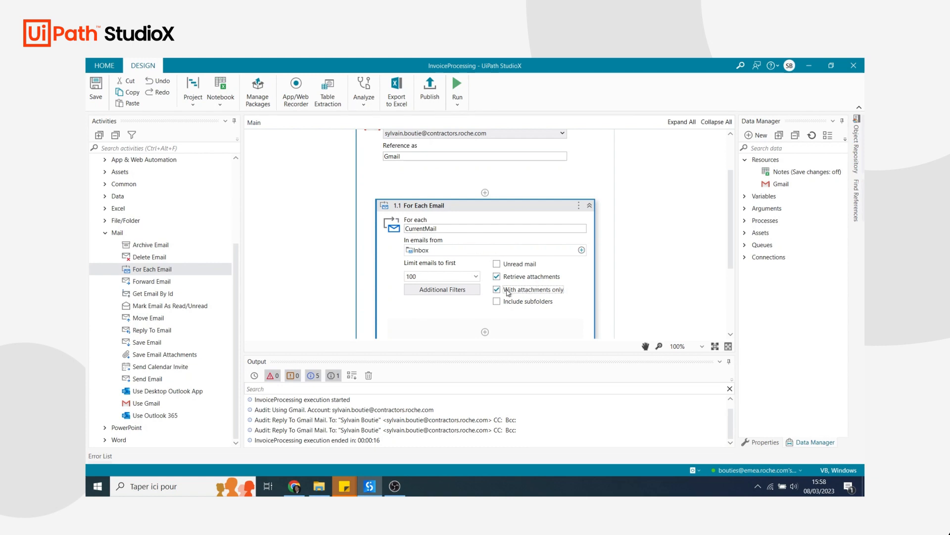
mouse_move(532, 289)
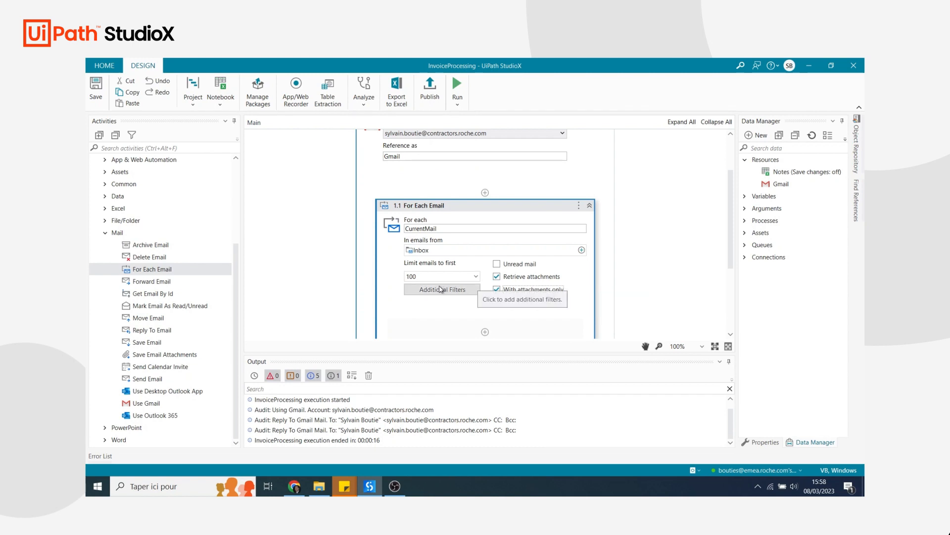
Start an additional From filter and copy the sender's address from the Gmail message.
click(441, 289)
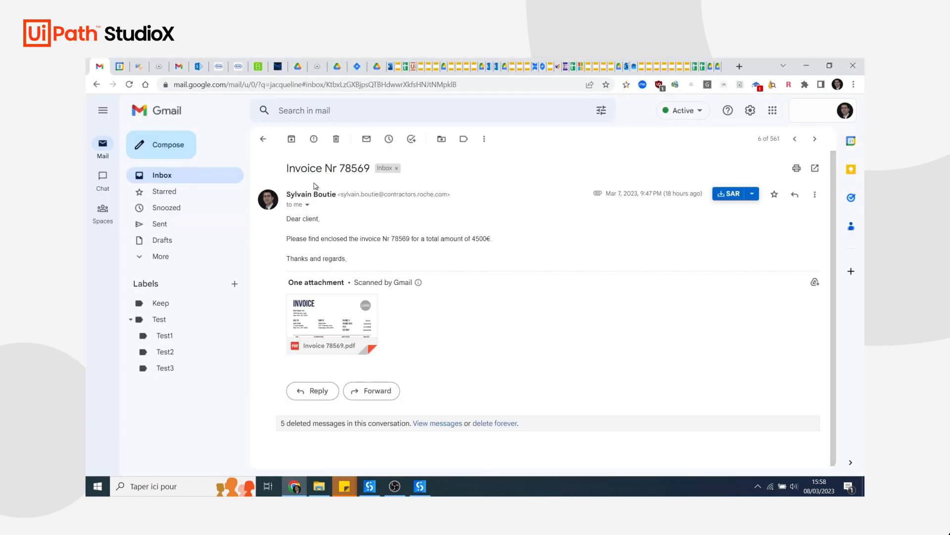
mouse_move(342, 193)
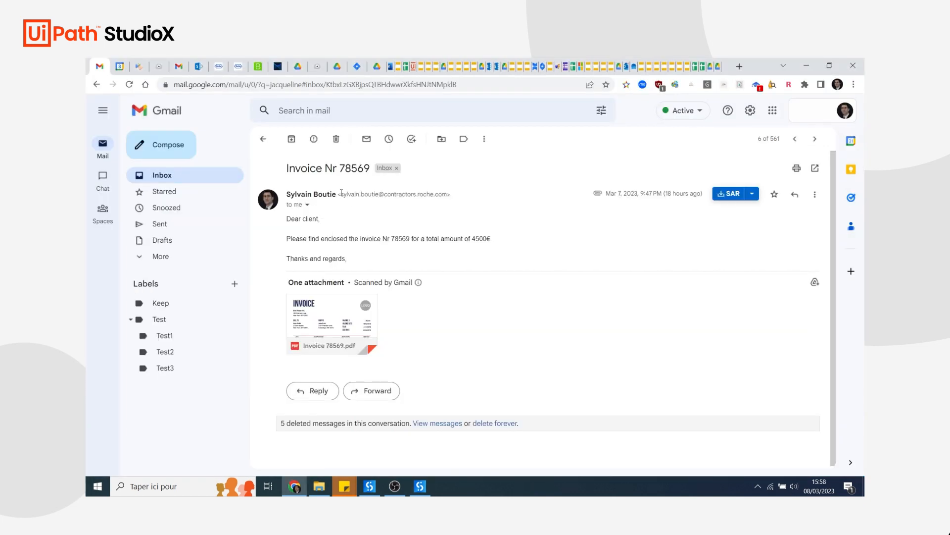
drag(341, 194, 449, 194)
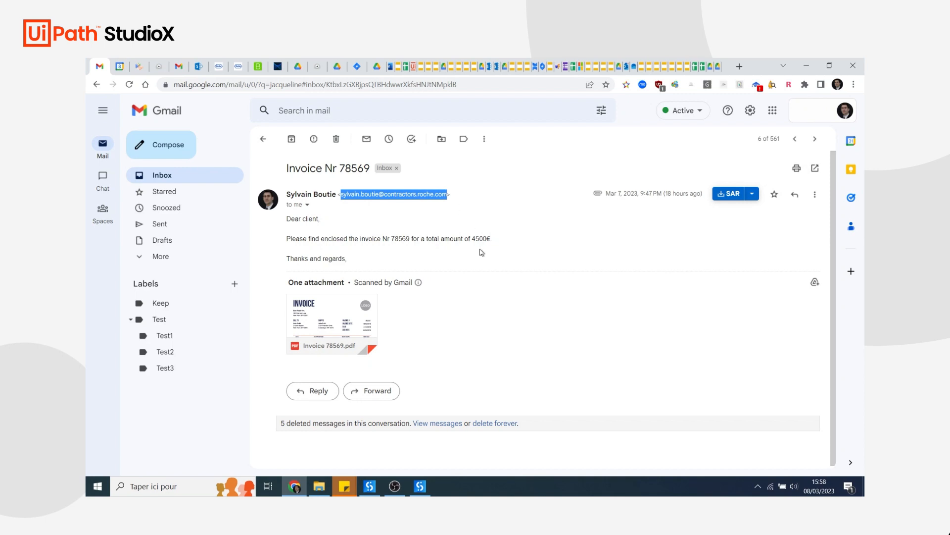
click(419, 485)
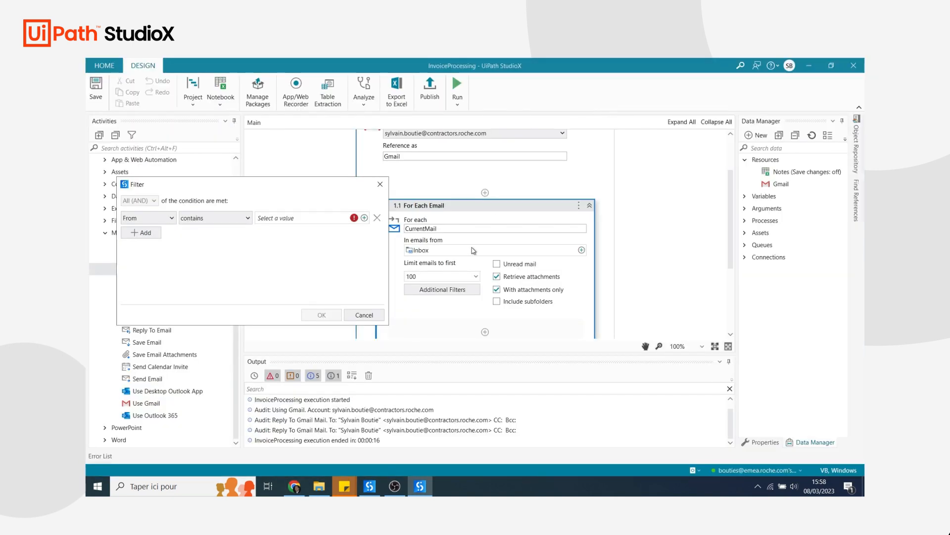
Make the From condition equal the sender's address and add a second filter row.
click(215, 218)
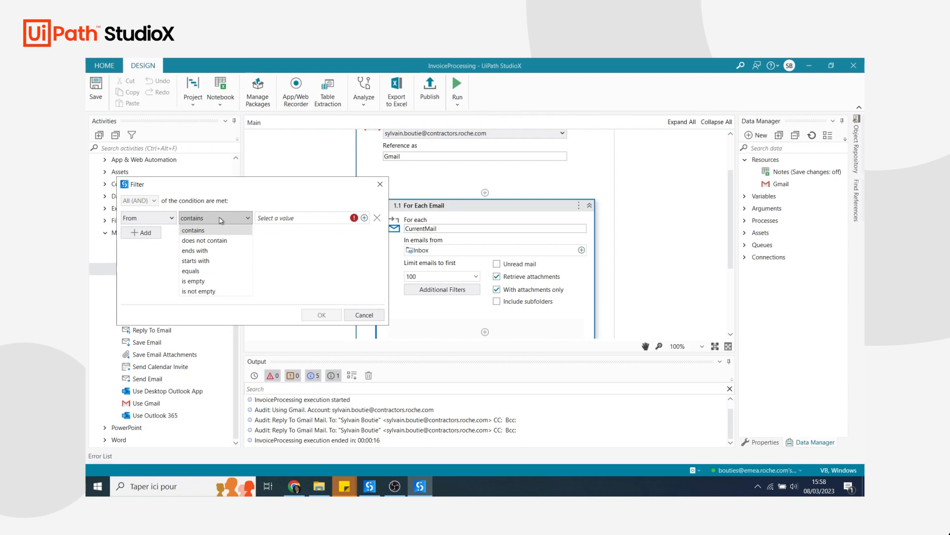
click(191, 270)
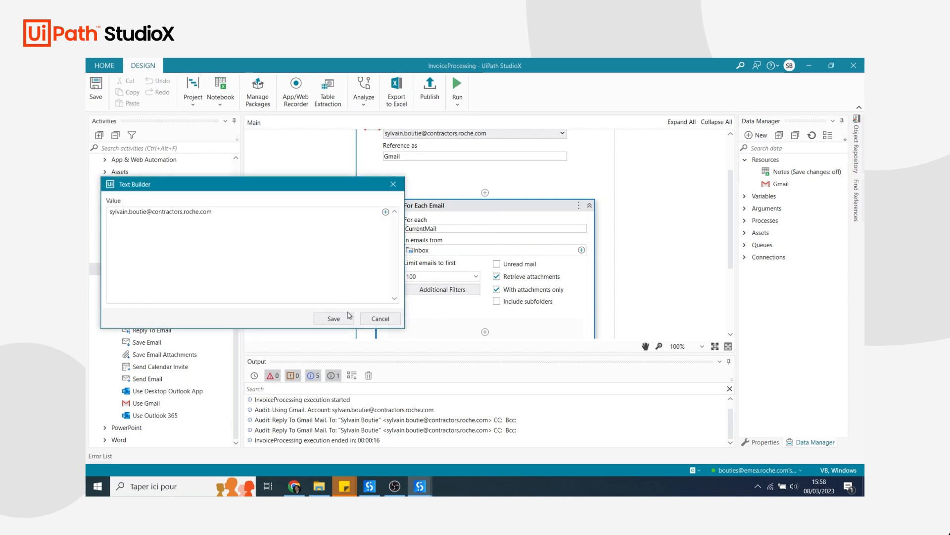
click(333, 318)
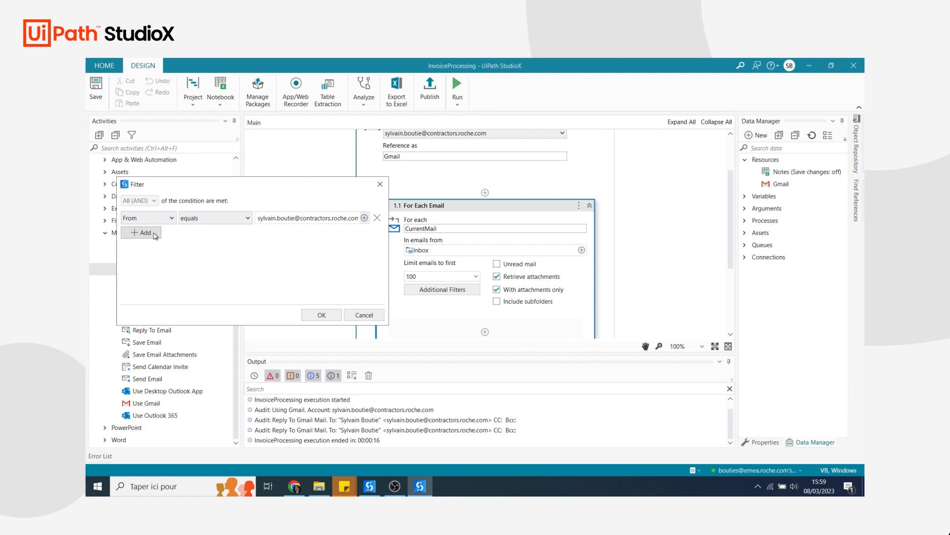
click(141, 232)
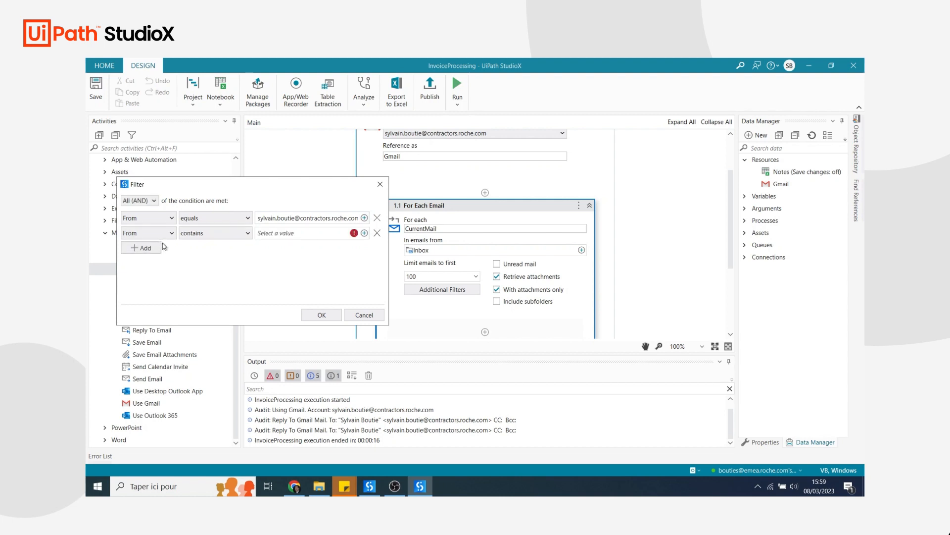
click(146, 233)
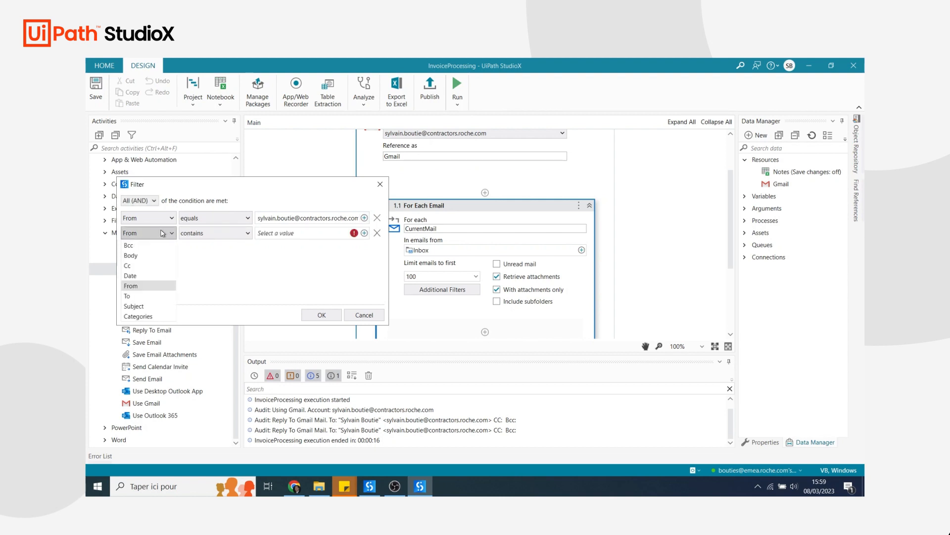
Switch to the Gmail email and select the word Invoice in its subject line.
key(alt+tab)
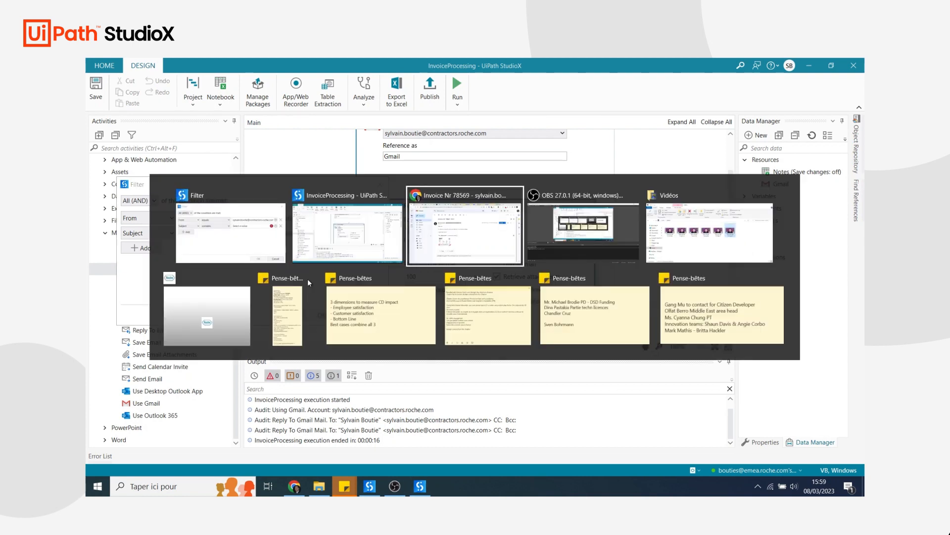
click(465, 228)
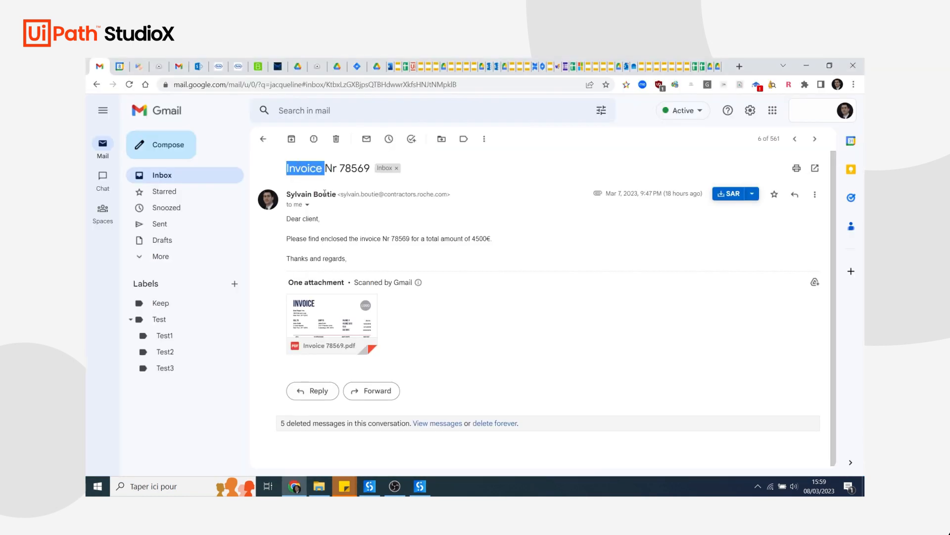
click(263, 138)
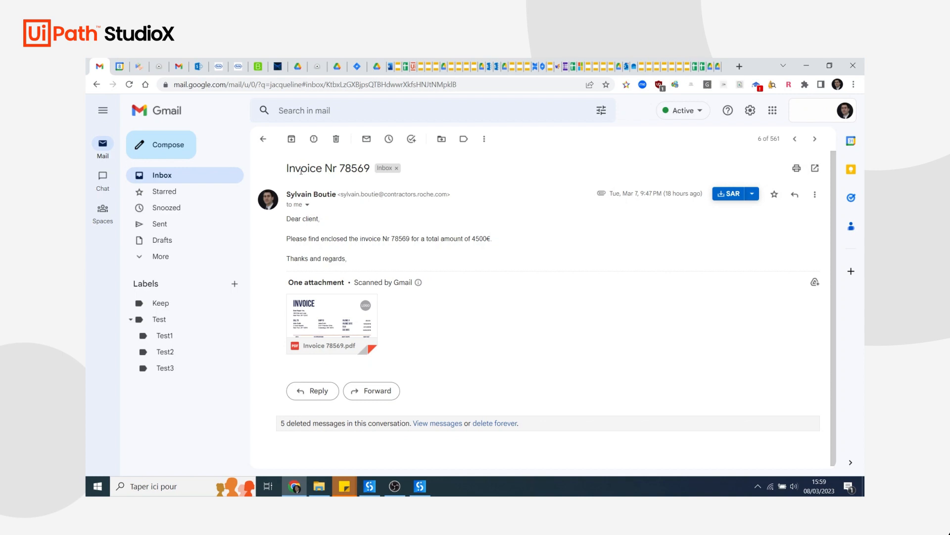
double_click(304, 168)
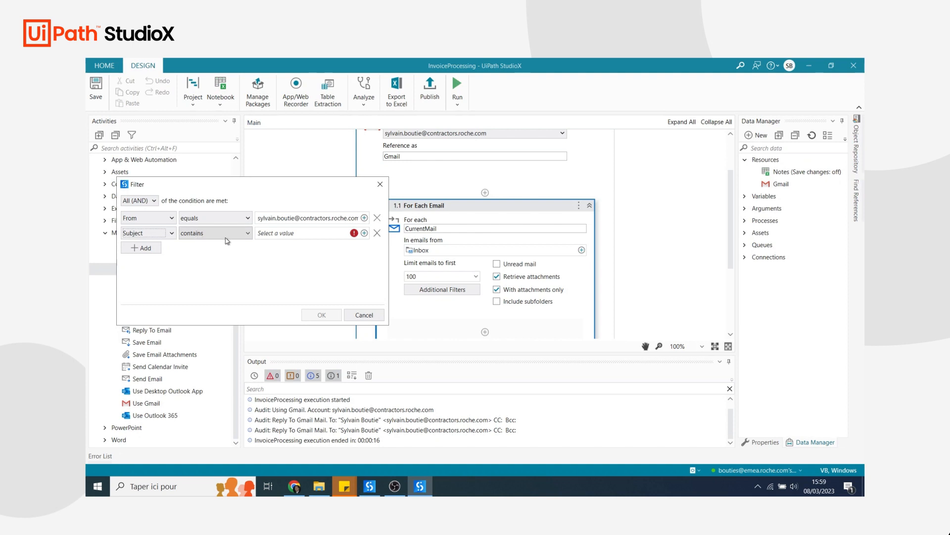
Set the Subject condition value to Invoice via Text Builder.
click(215, 233)
text(Invoice)
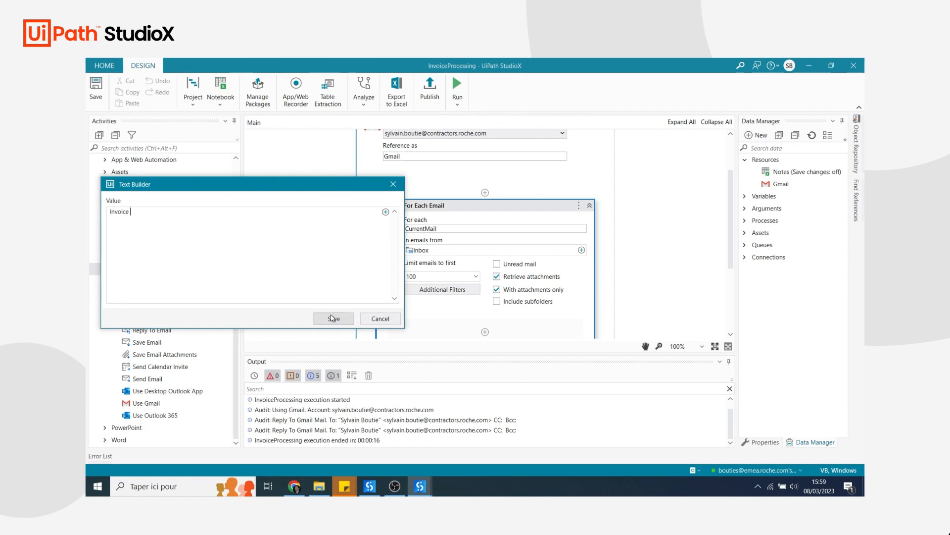
click(332, 318)
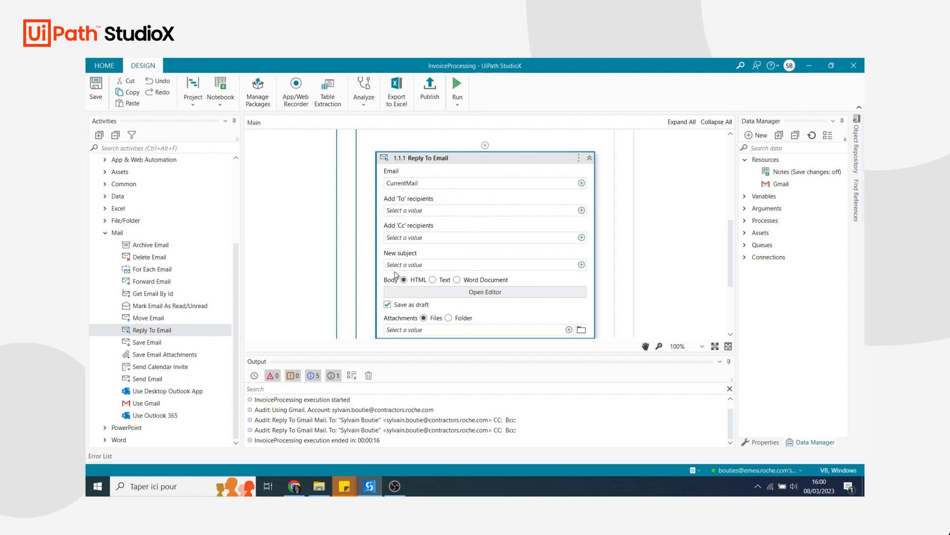
Make the Reply To Email body plain text for CurrentMail.
click(433, 279)
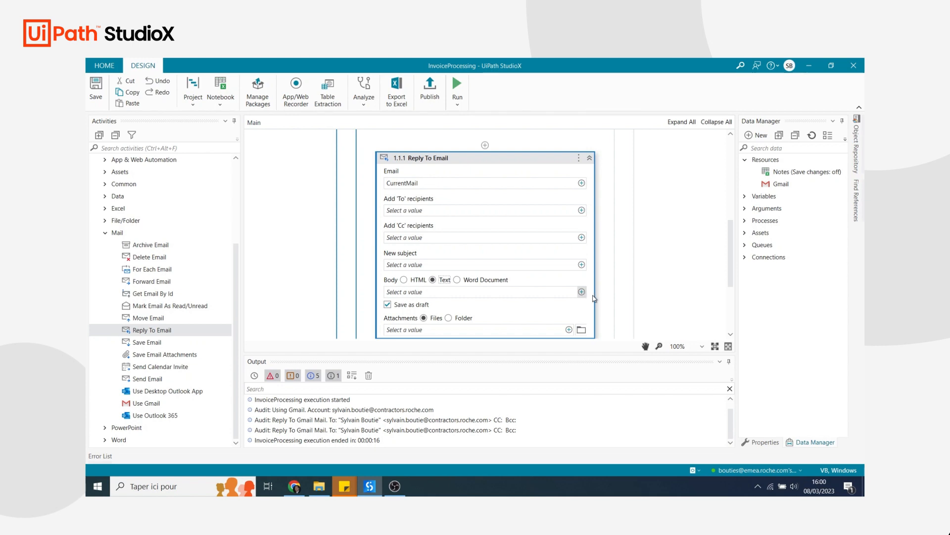
mouse_move(633, 374)
text(Hello,)
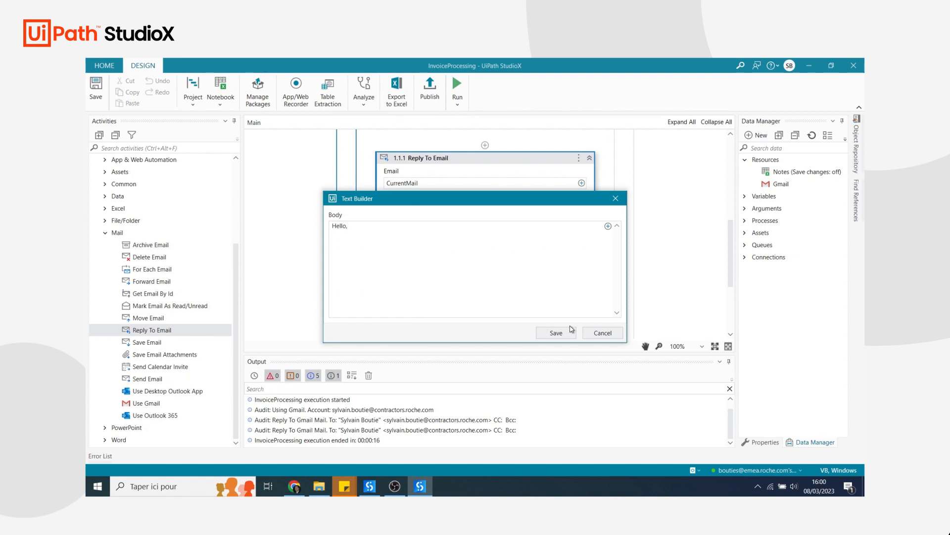
Write the reply body "My bot is taking care of it. Thanks and KR" and save it.
text(My bot is takin)
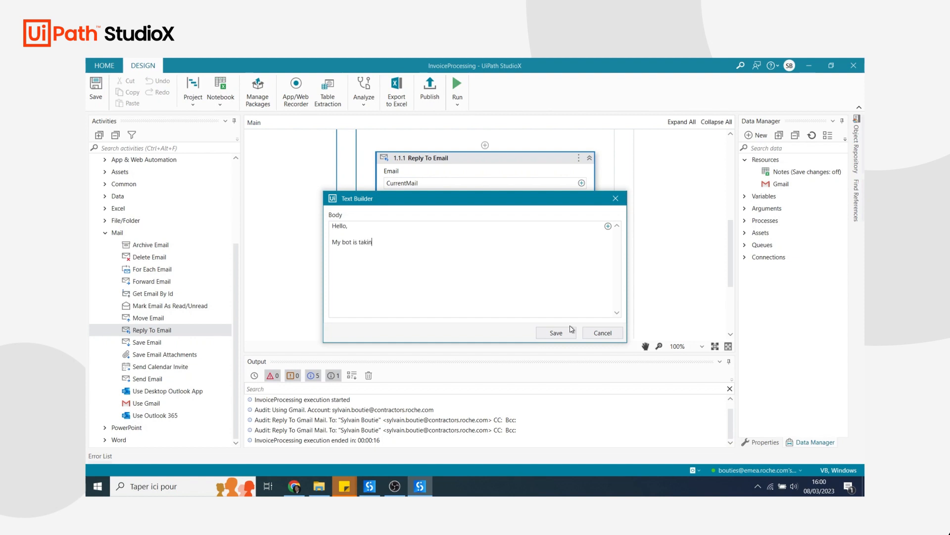
text(g care of it.)
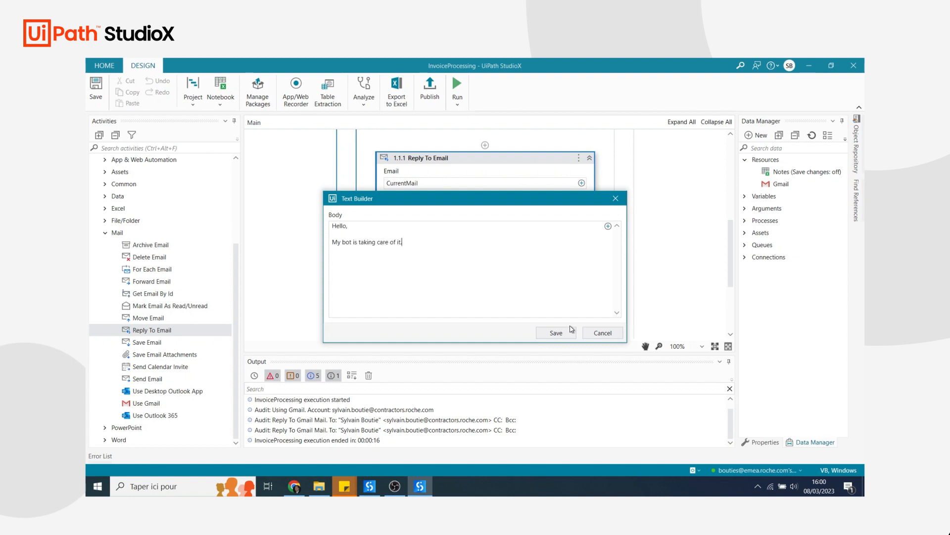
text(Thanks ad)
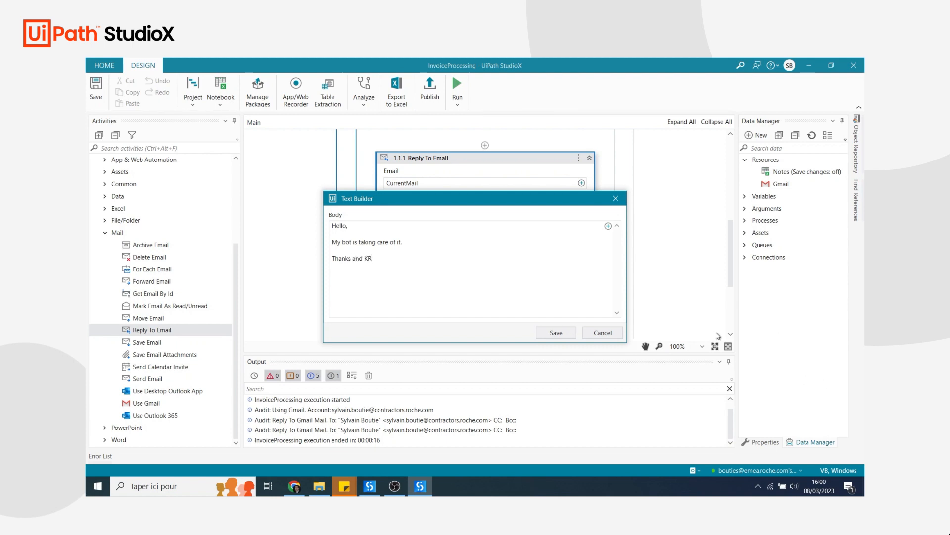
click(554, 332)
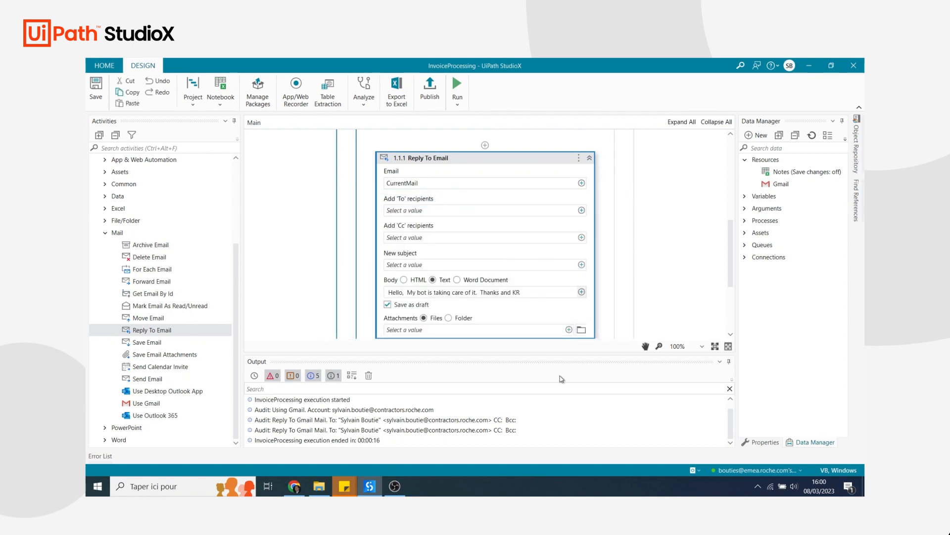
Untick Save as draft so replies are sent directly.
scroll(down, 3)
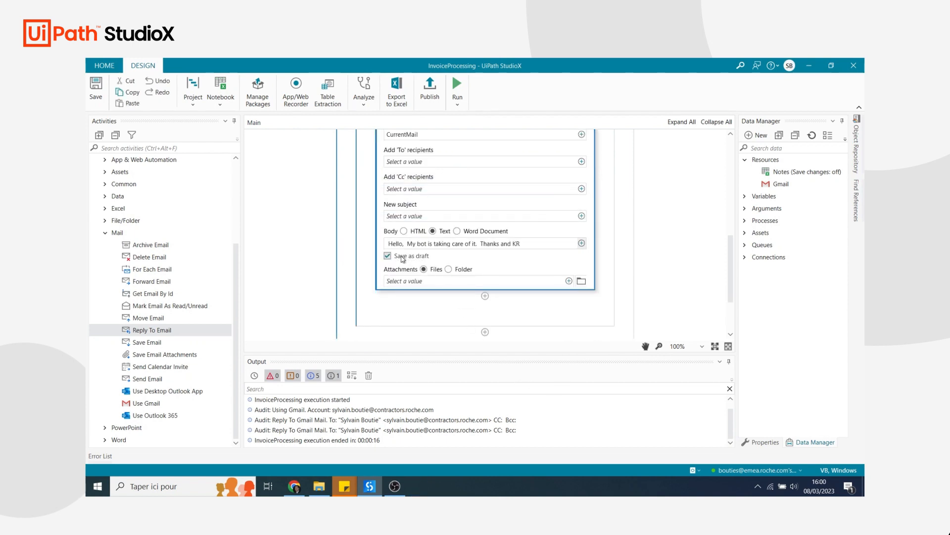
click(387, 255)
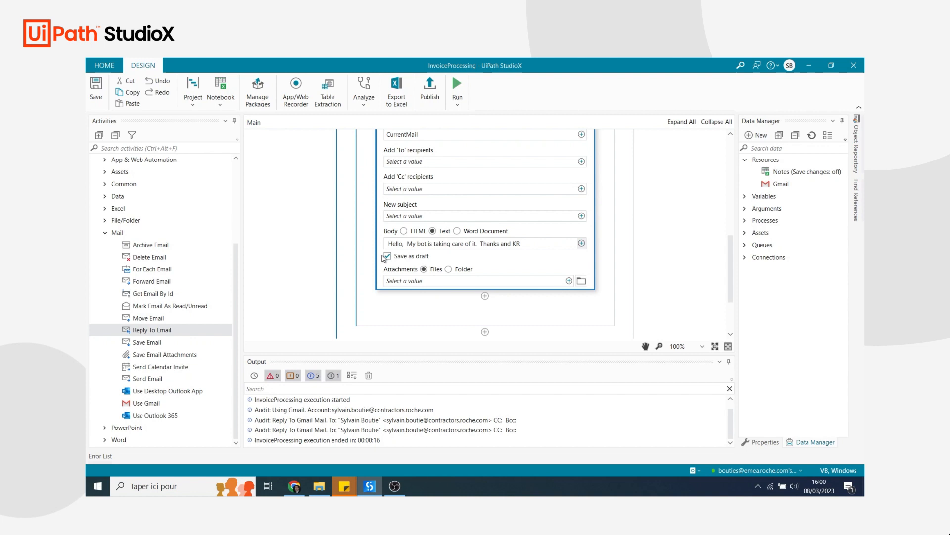
click(386, 256)
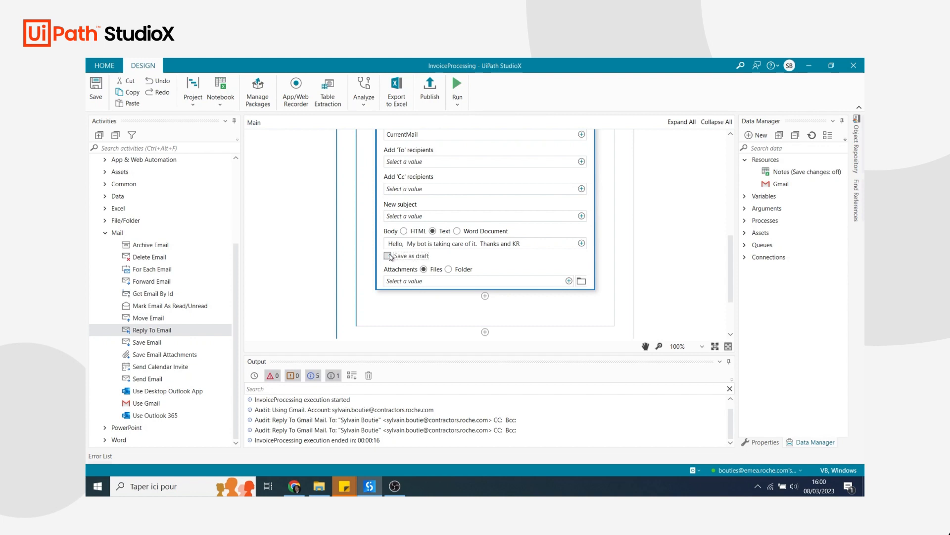
click(388, 256)
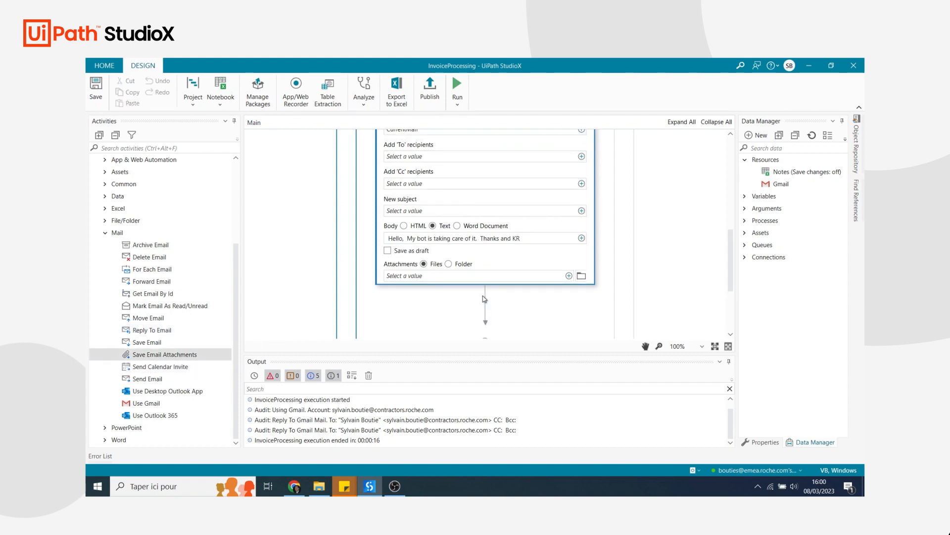
Set Save Email Attachments to G:\Mon Drive\Invoices and run the workflow.
scroll(down, 3)
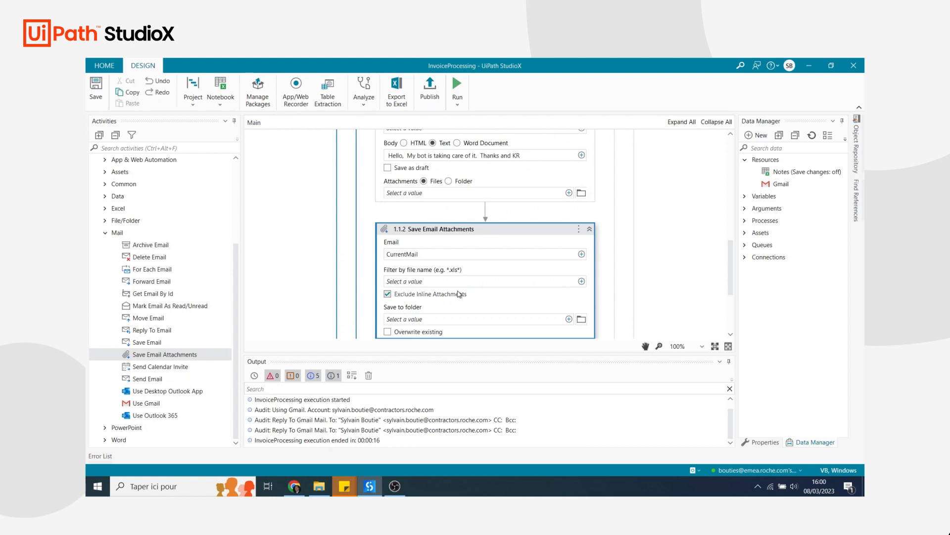
scroll(down, 3)
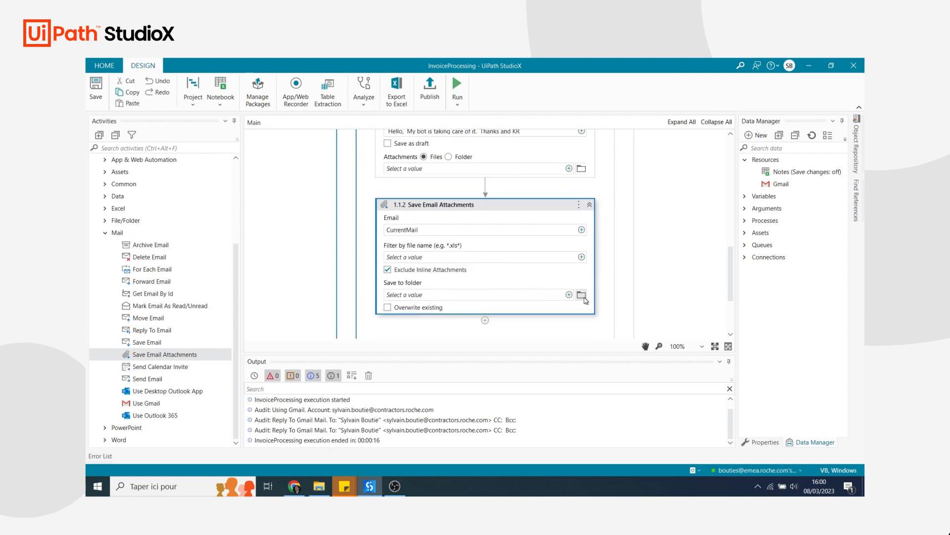
mouse_move(581, 295)
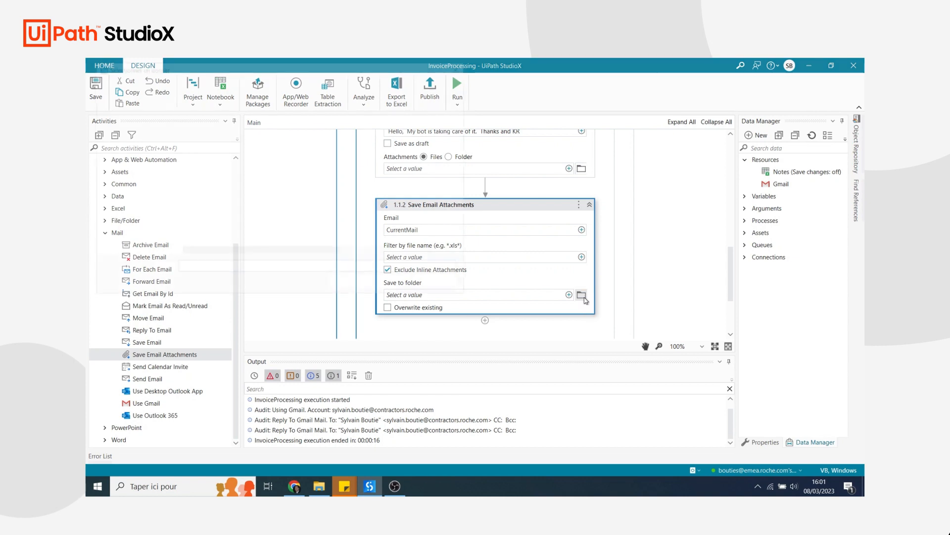
click(581, 295)
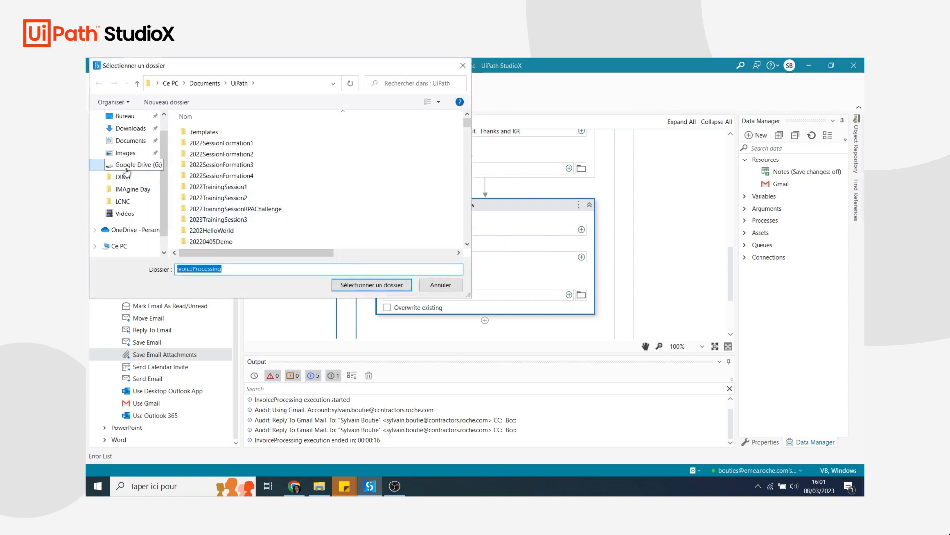
click(138, 164)
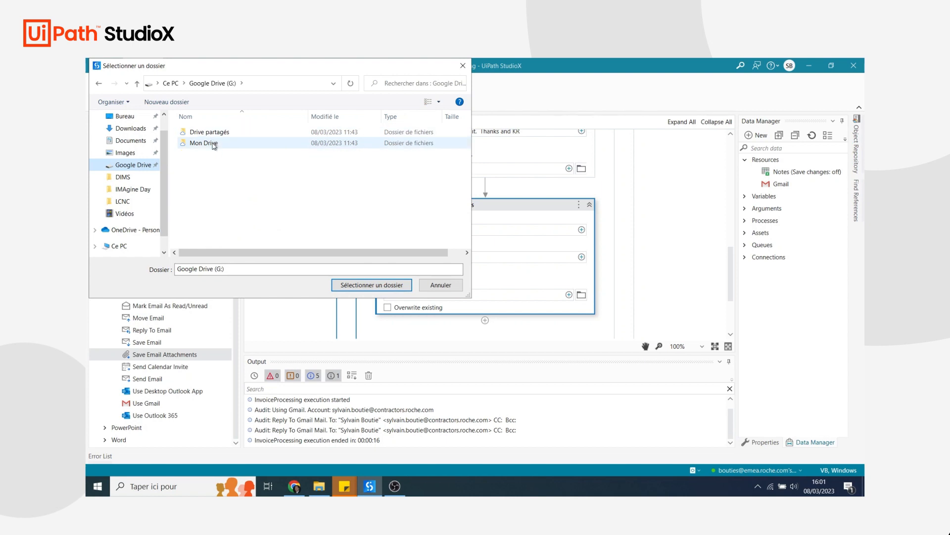
double_click(203, 142)
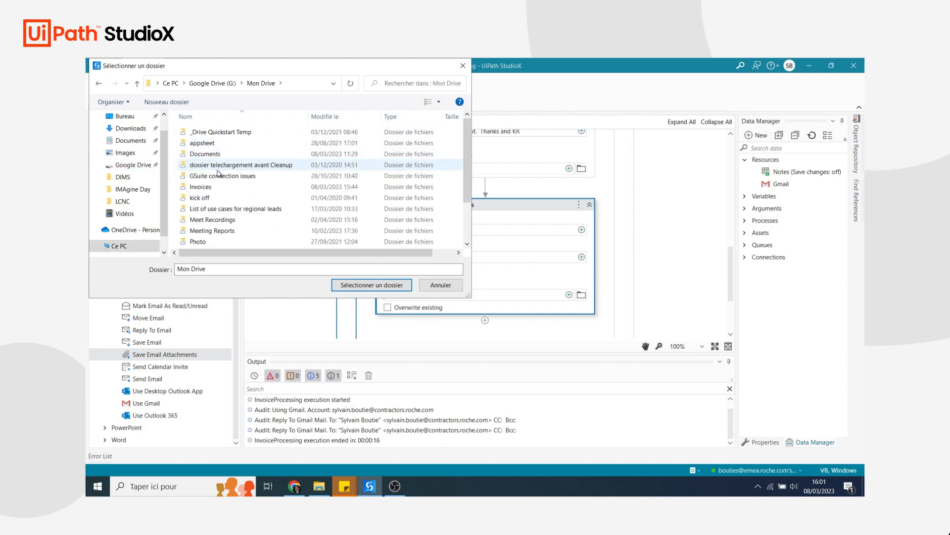
double_click(200, 187)
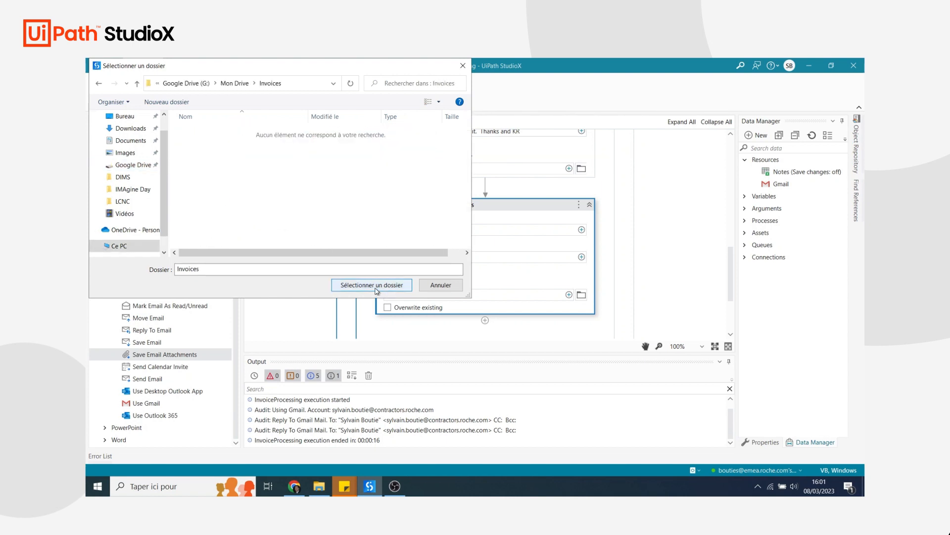
click(371, 286)
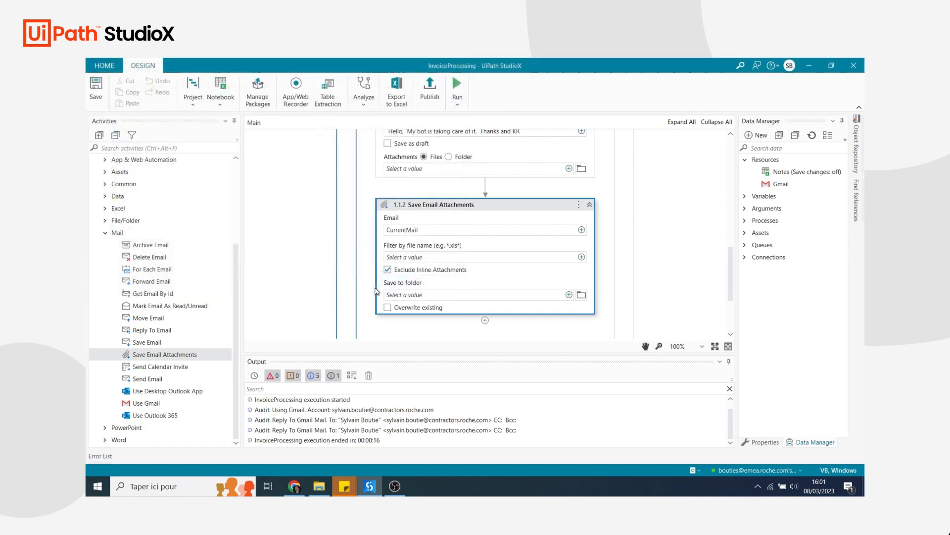
text(G:\Mon Drive\Invoices)
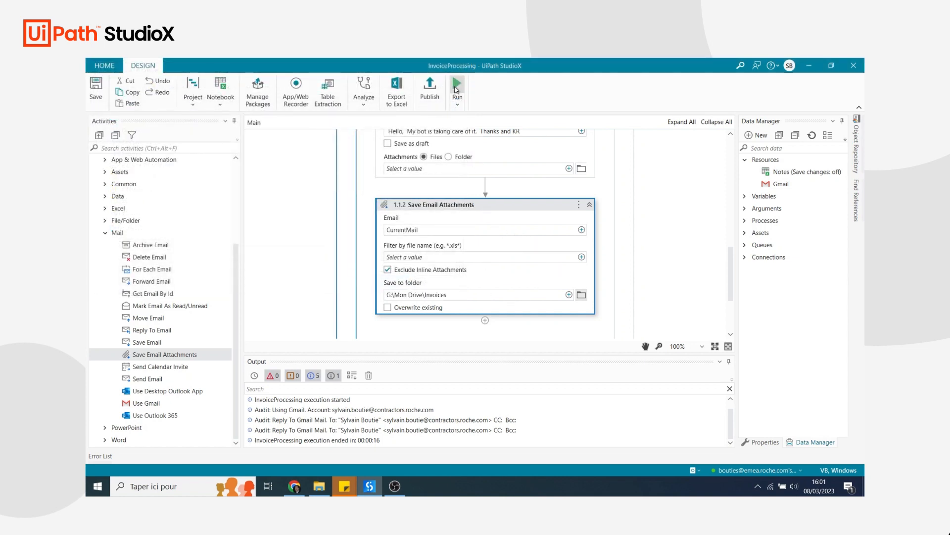
click(458, 85)
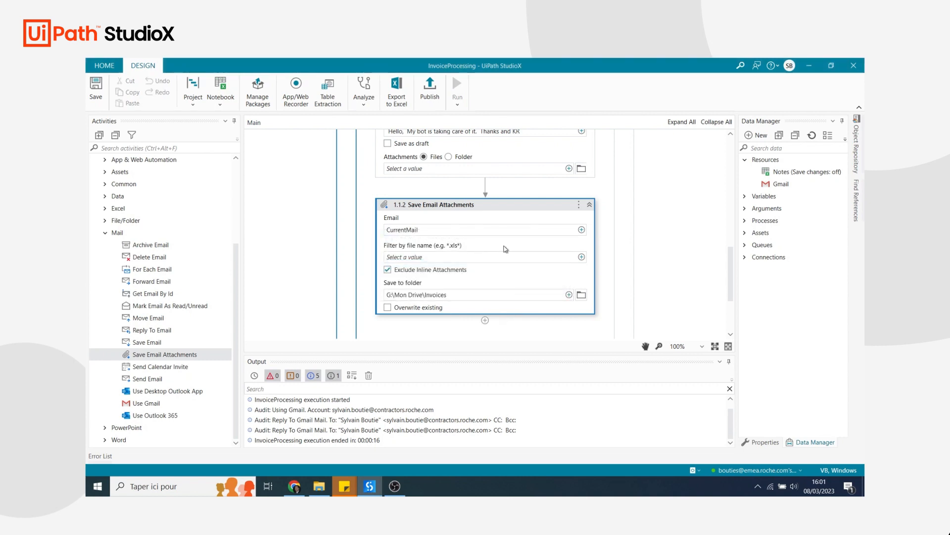
Check the Gmail inbox and the still-empty Drive Invoices folder, then return to Gmail.
click(457, 88)
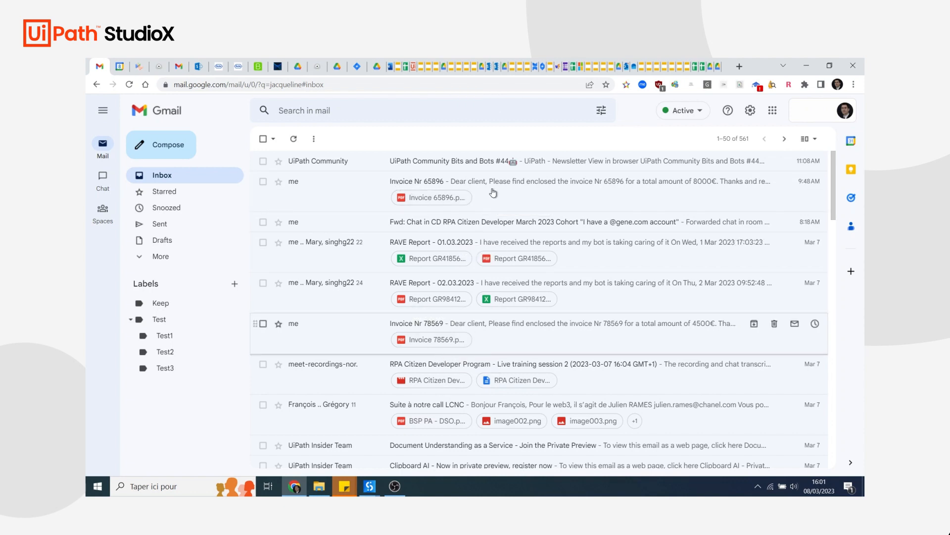
mouse_move(438, 329)
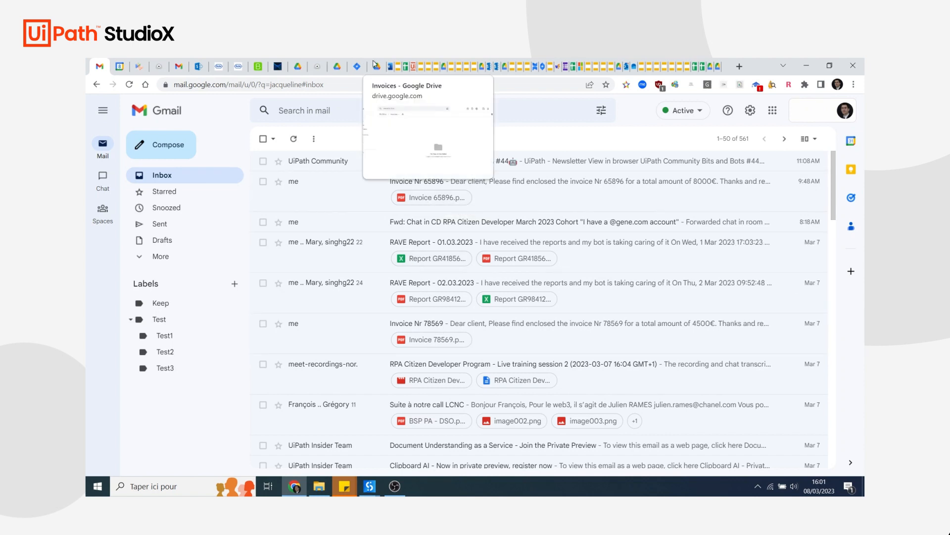
click(377, 65)
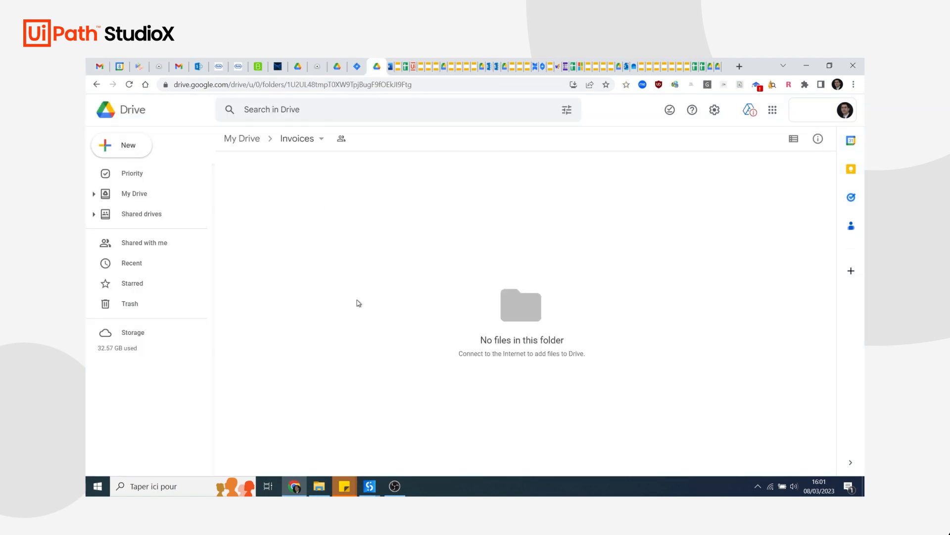
mouse_move(376, 287)
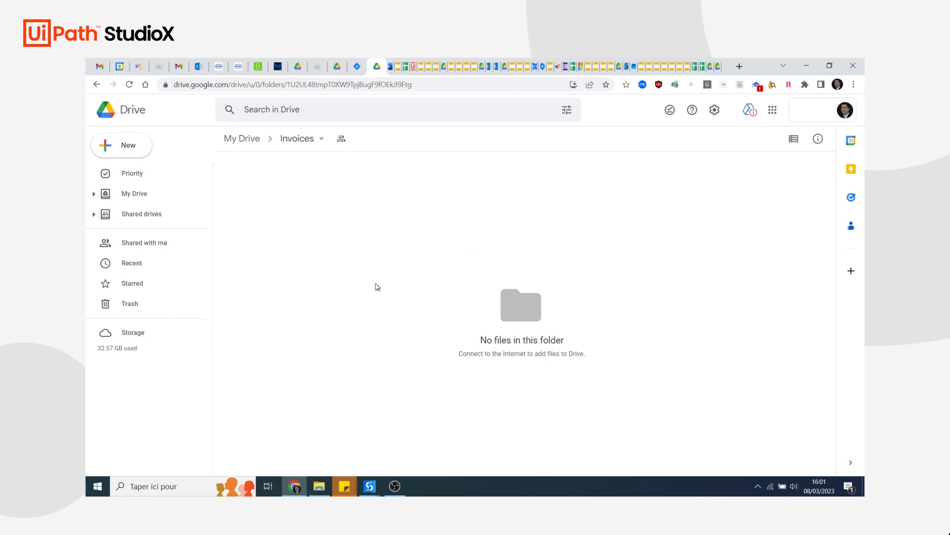
mouse_move(467, 318)
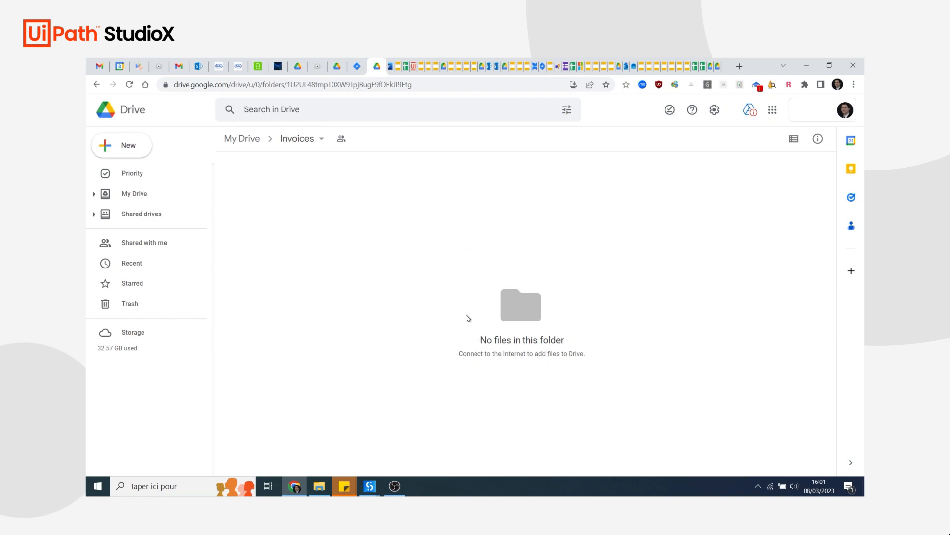
click(99, 65)
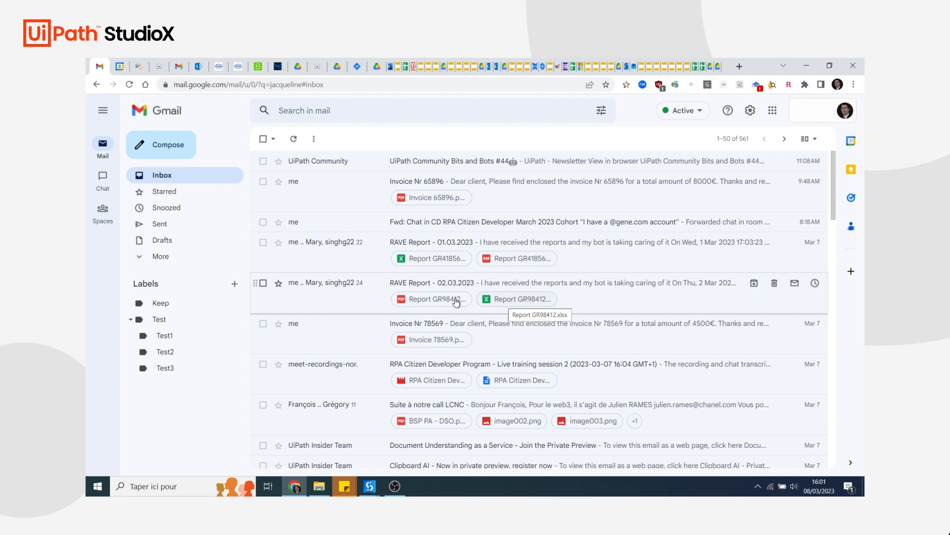
mouse_move(391, 323)
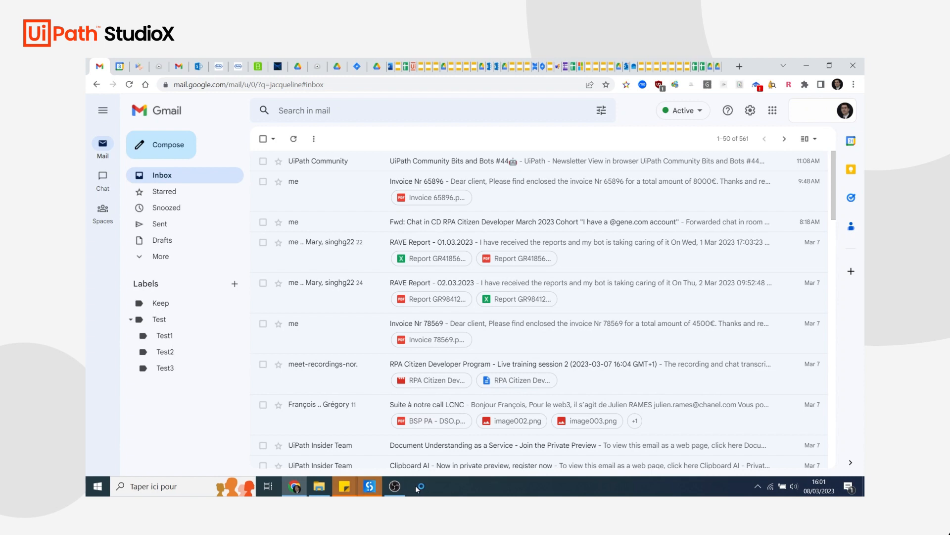
mouse_move(420, 302)
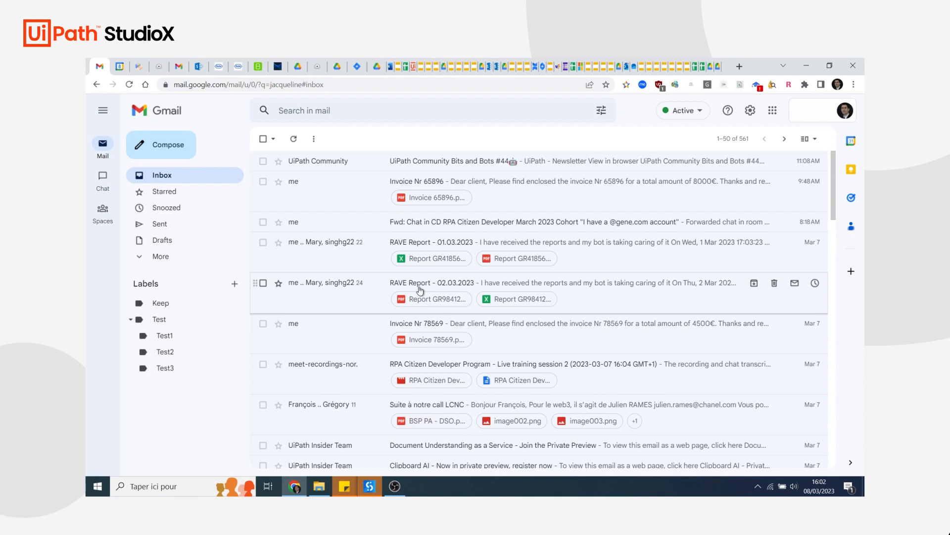
Confirm 'Last run successful', see bot replies on both invoice emails, and Drive Invoices holding Invoice 65896.pdf and 78569.pdf.
click(417, 485)
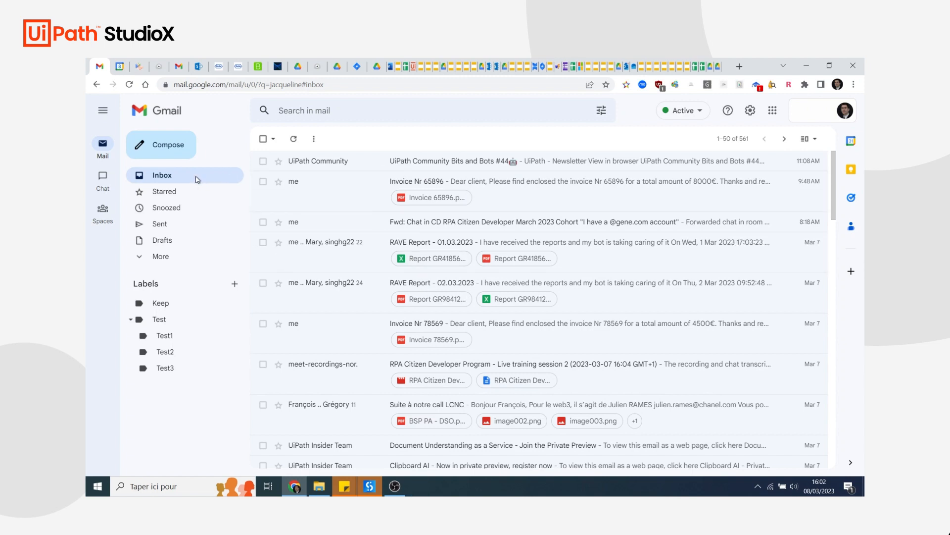
click(369, 485)
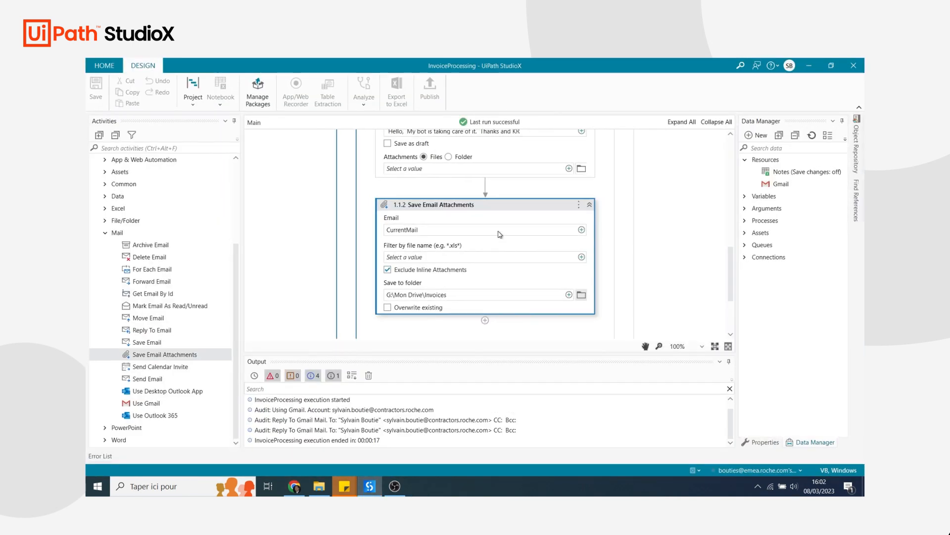
key(alt+tab)
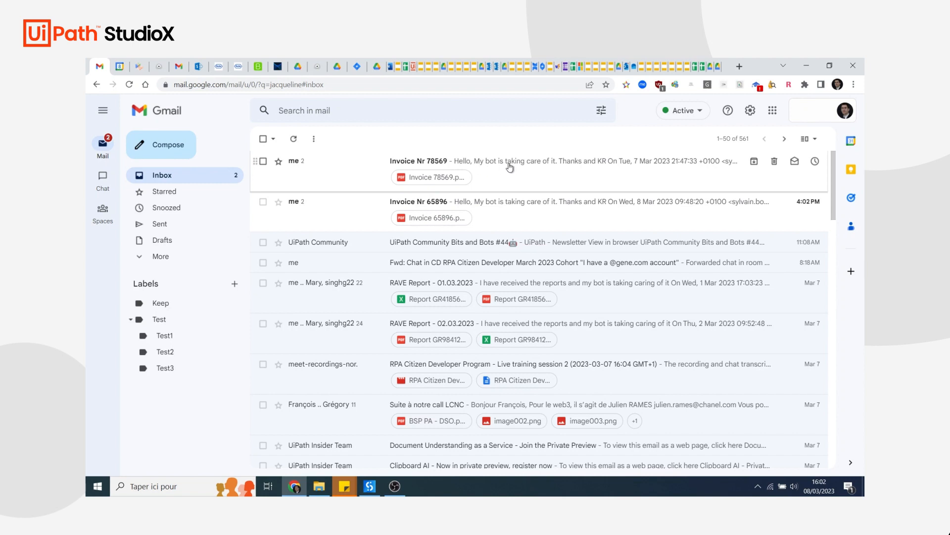
mouse_move(556, 184)
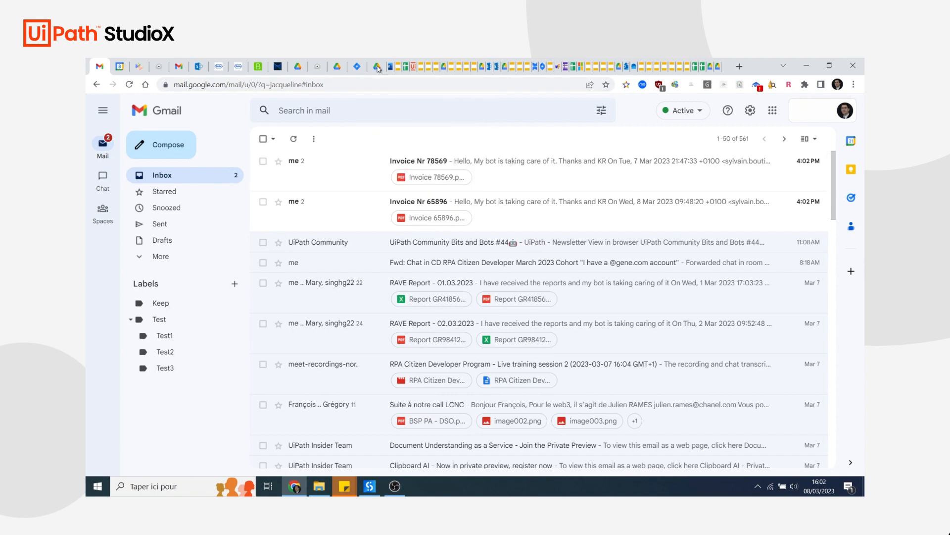
click(378, 66)
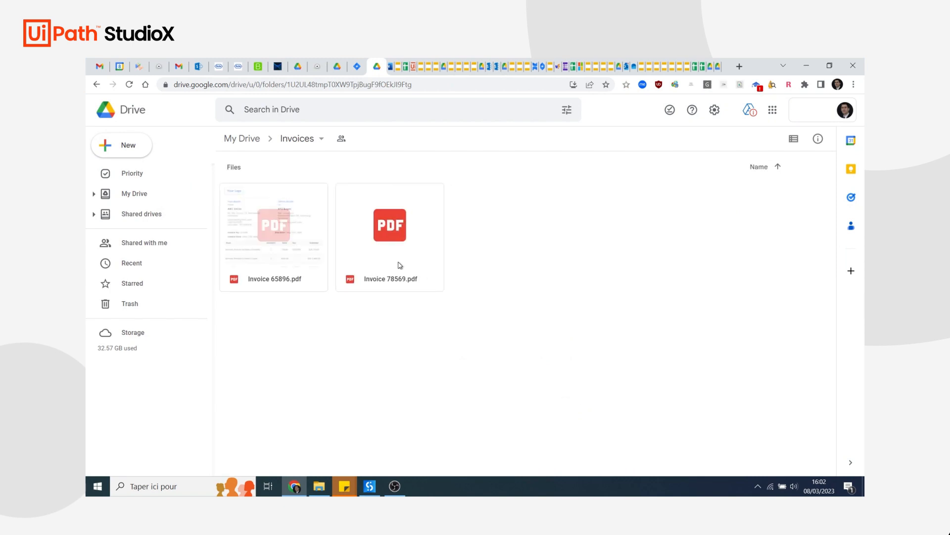